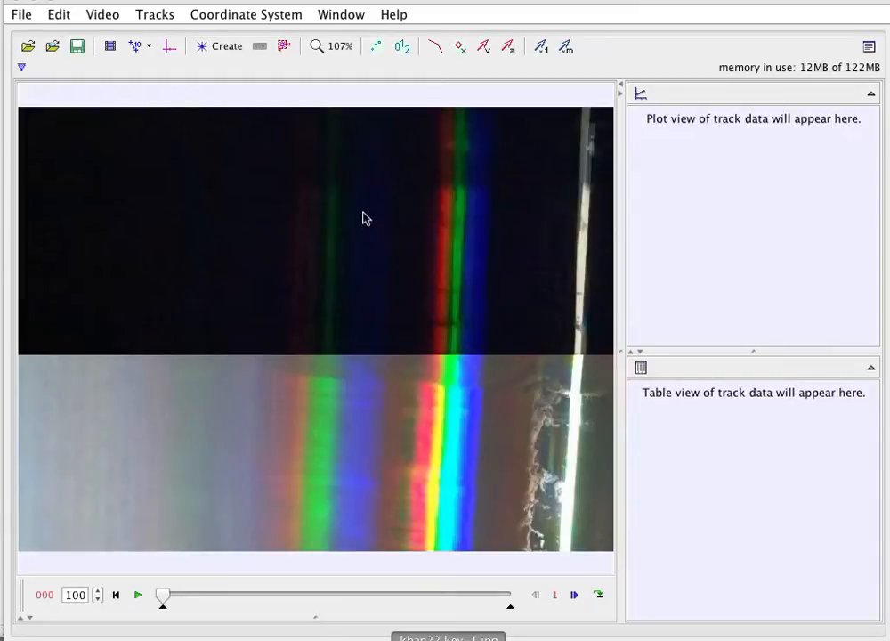
pyautogui.moveTo(397, 247)
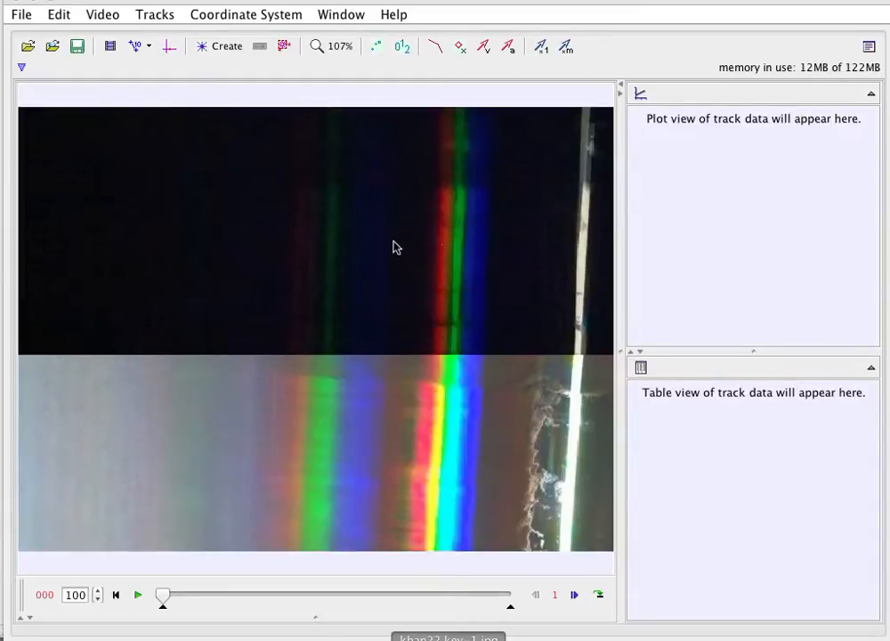
pyautogui.moveTo(311, 271)
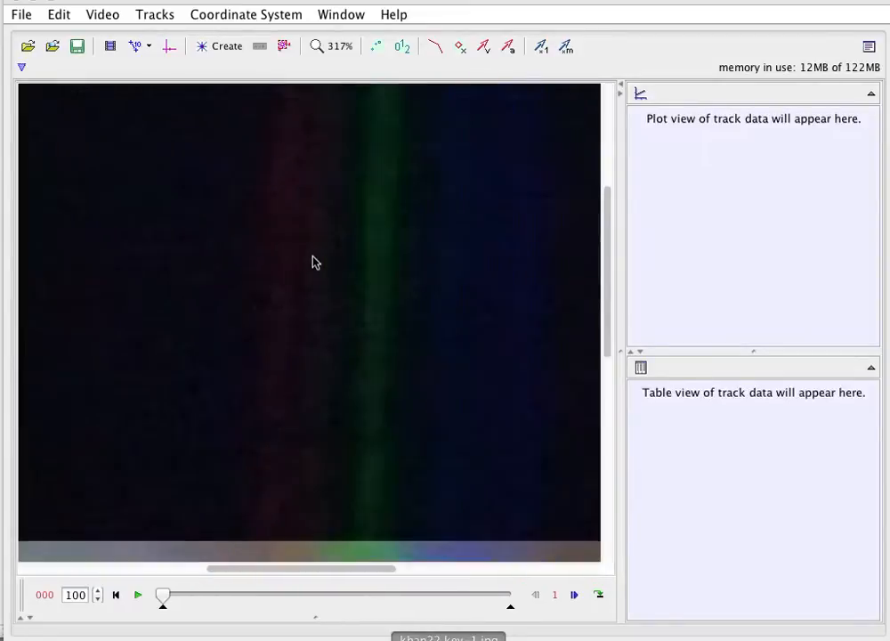
# Fit both spectrum images in view and start a new line profile track.
pyautogui.click(317, 46)
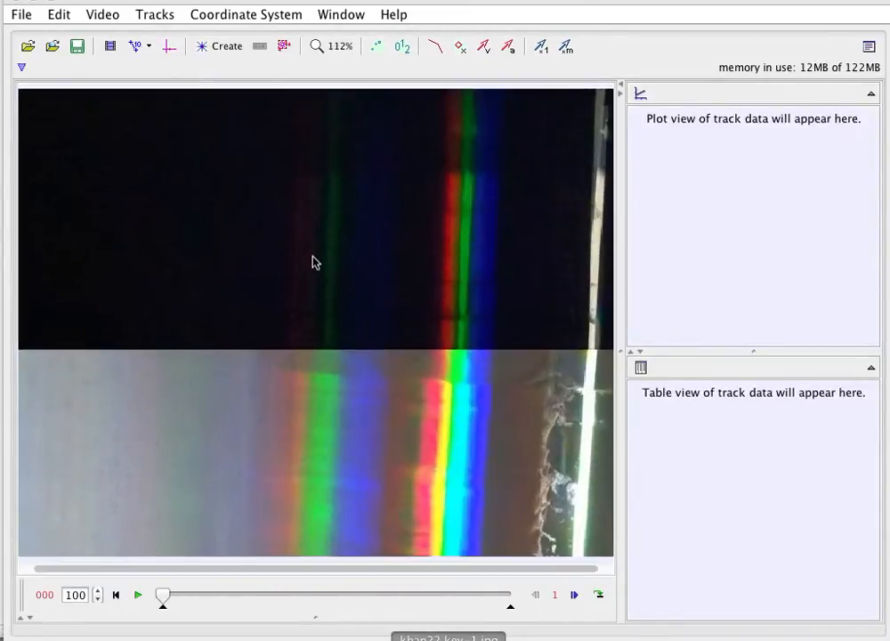
pyautogui.click(316, 46)
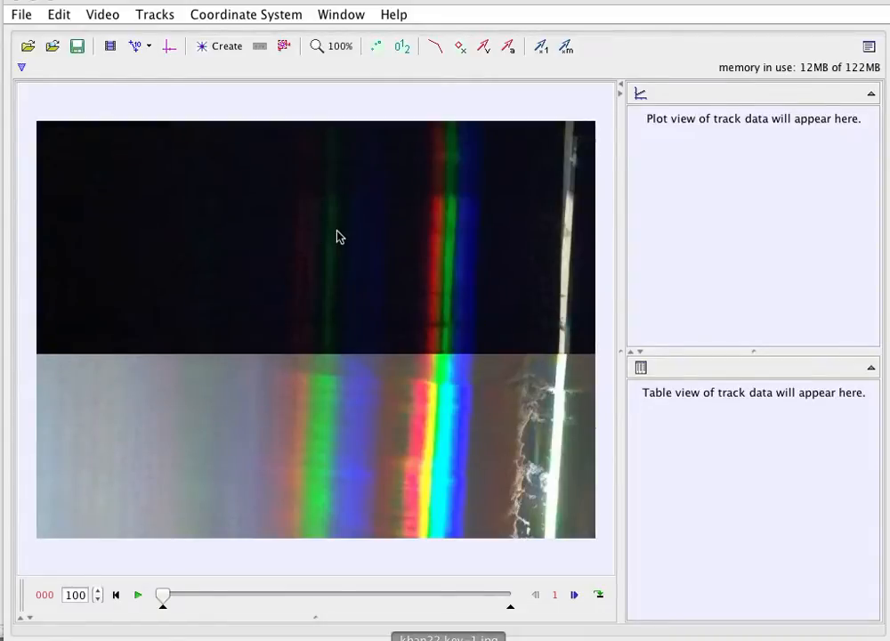
pyautogui.moveTo(359, 427)
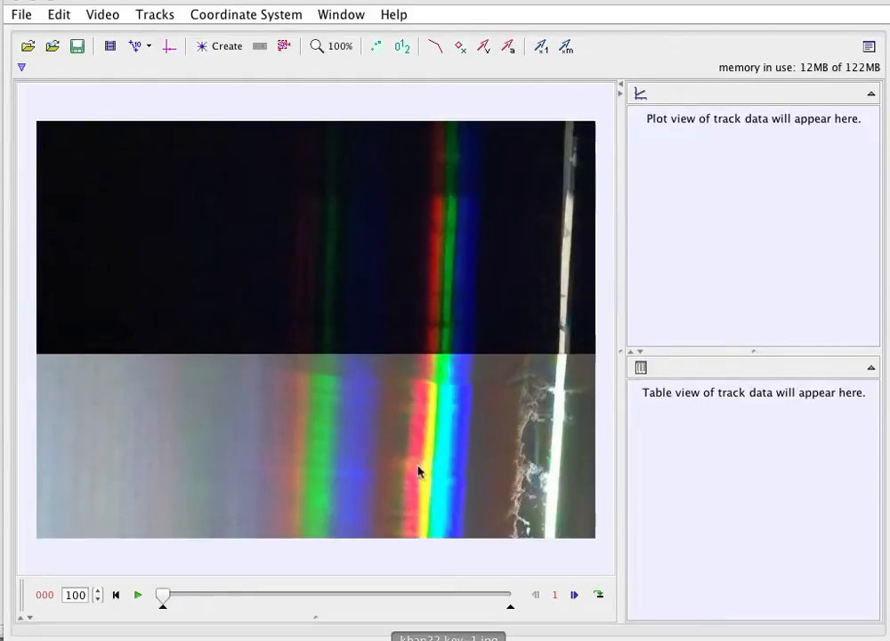
pyautogui.moveTo(460, 408)
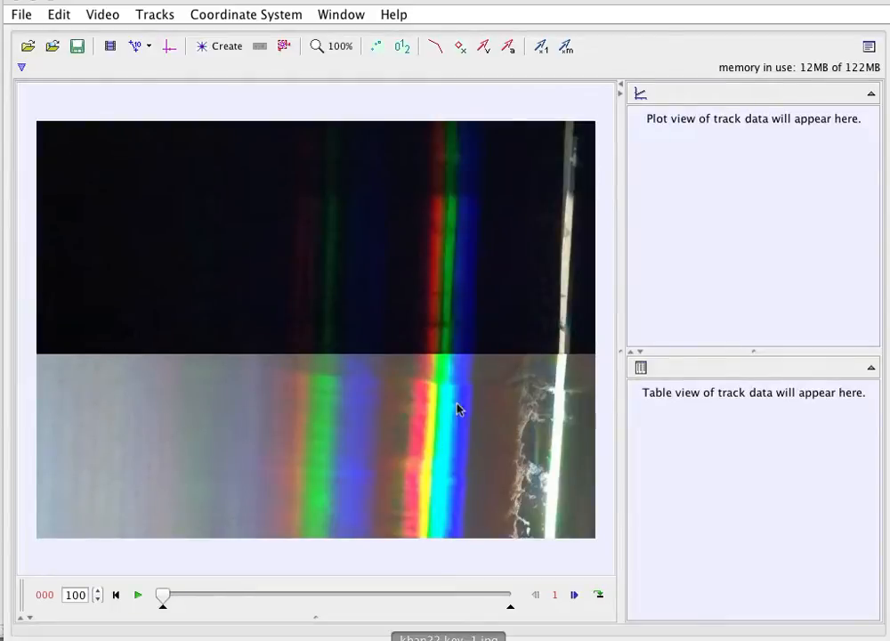
pyautogui.moveTo(470, 372)
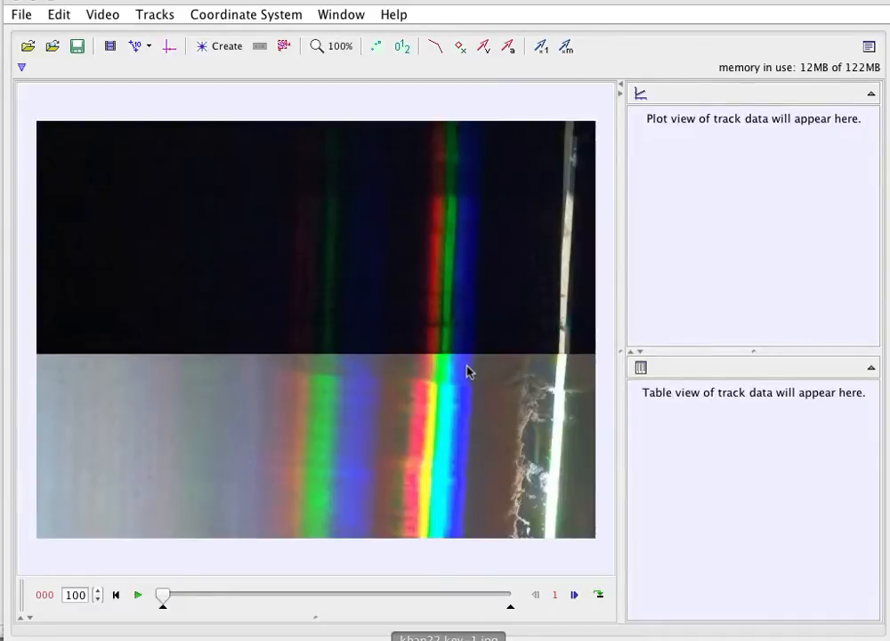
pyautogui.moveTo(93, 16)
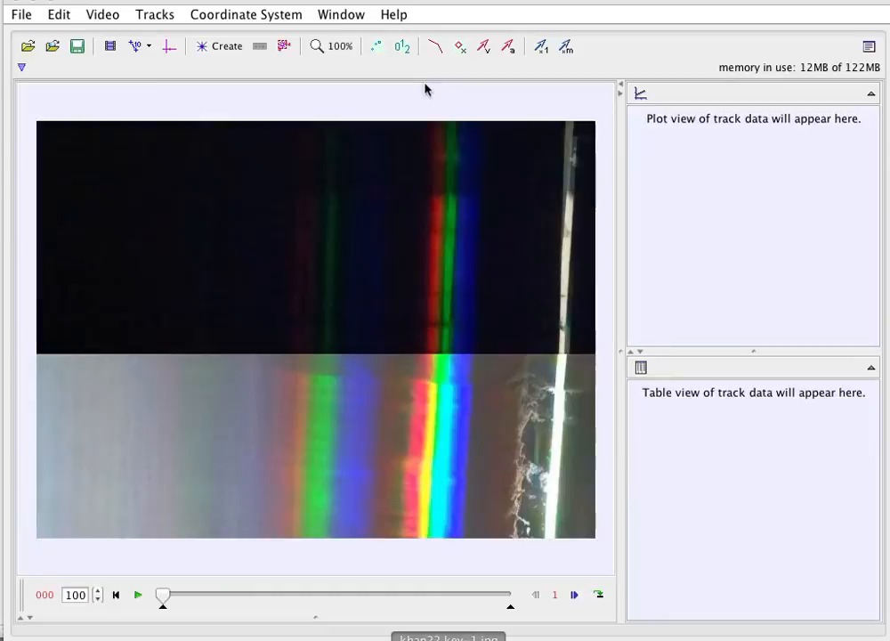
pyautogui.moveTo(427, 167)
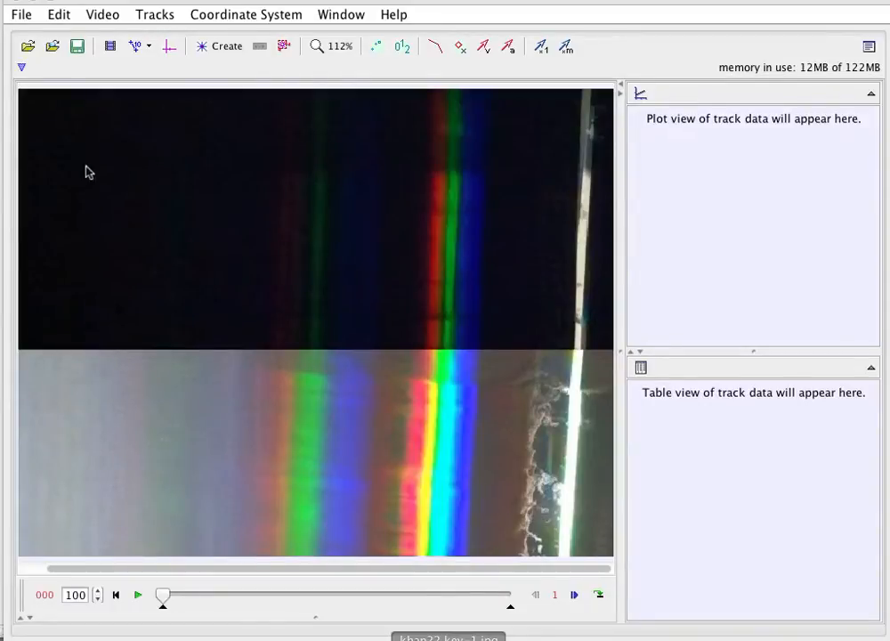
pyautogui.moveTo(281, 157)
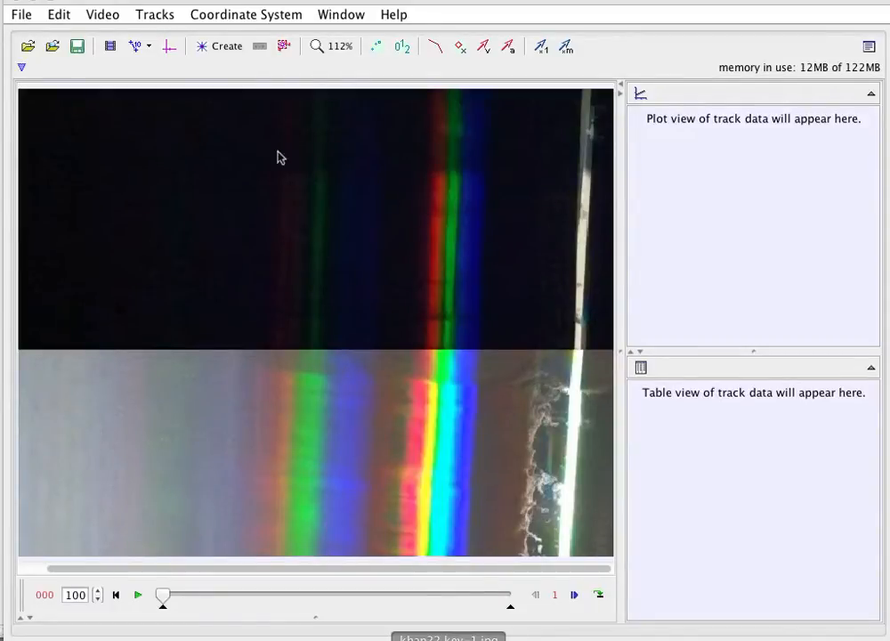
pyautogui.moveTo(321, 404)
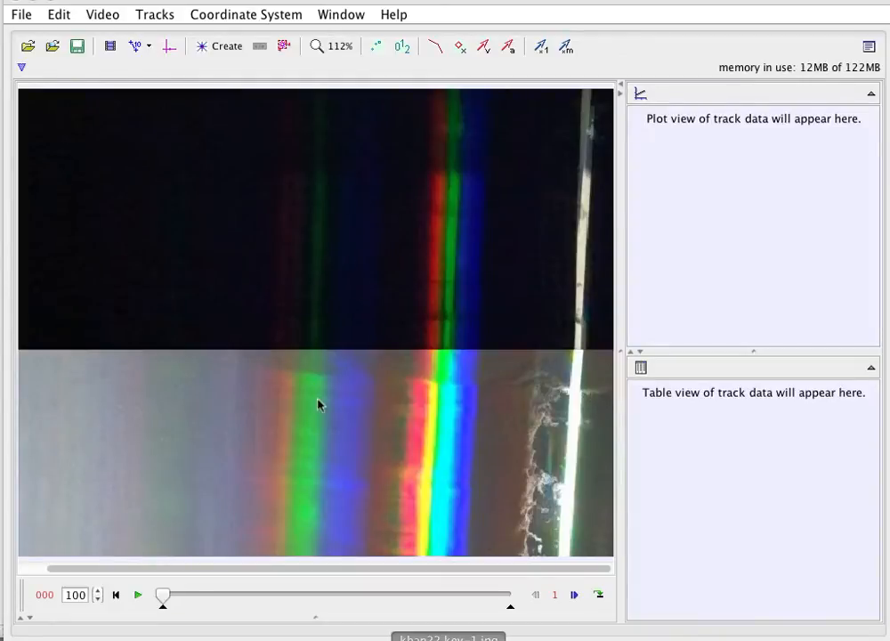
pyautogui.moveTo(520, 239)
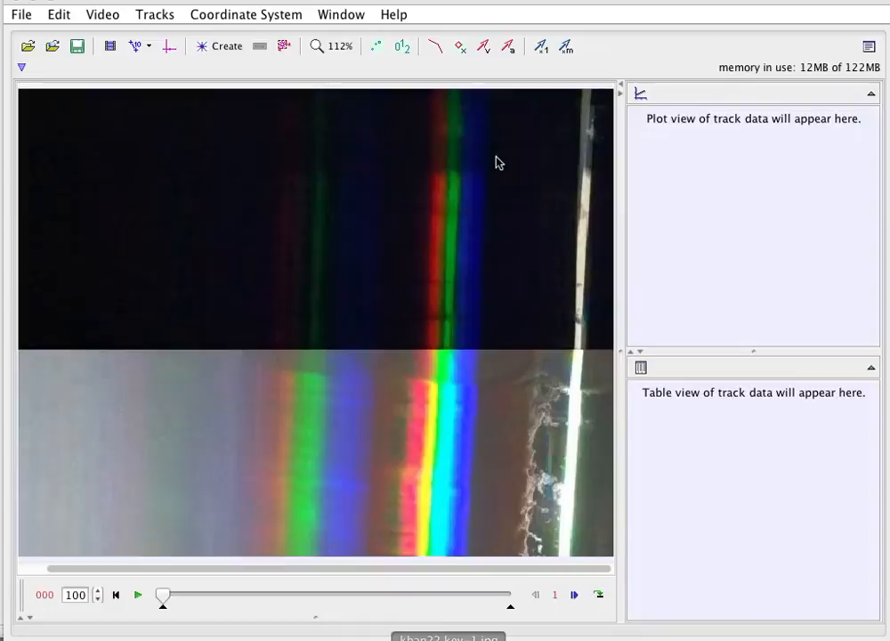
pyautogui.moveTo(554, 459)
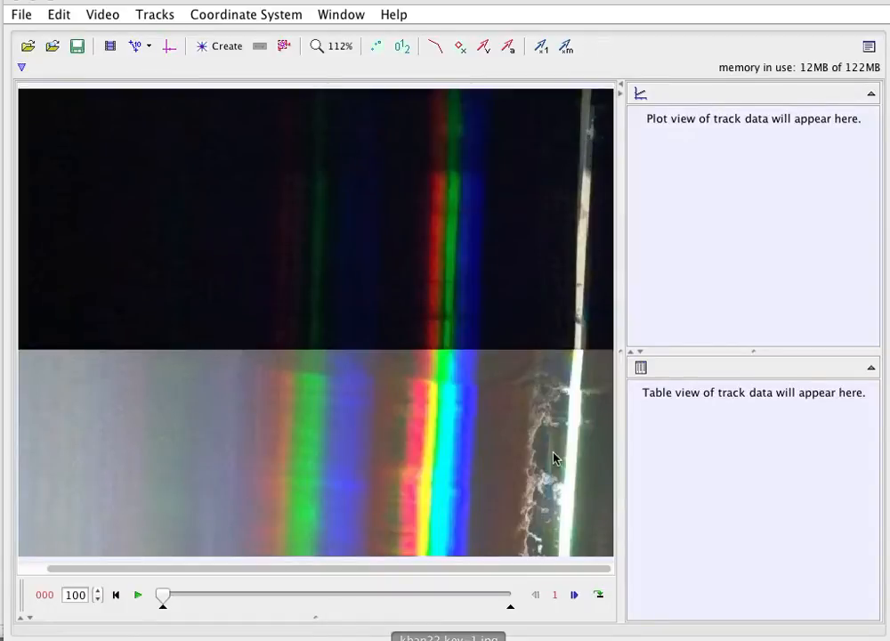
pyautogui.moveTo(548, 384)
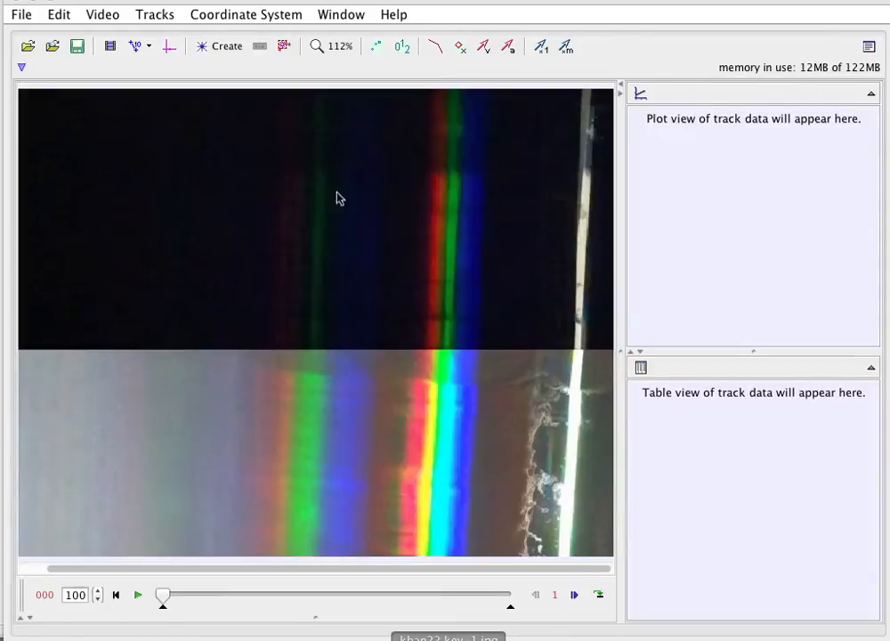
pyautogui.moveTo(331, 224)
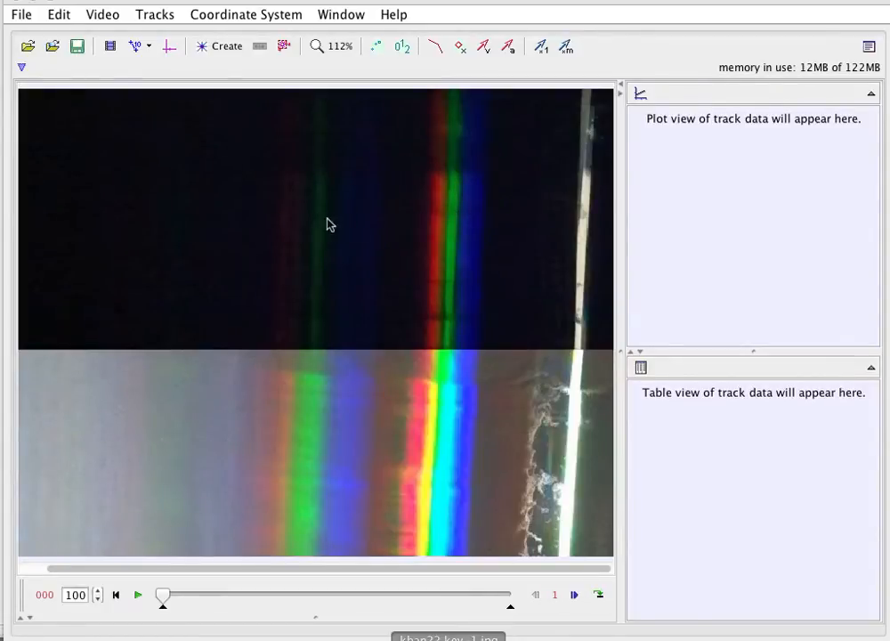
pyautogui.moveTo(452, 228)
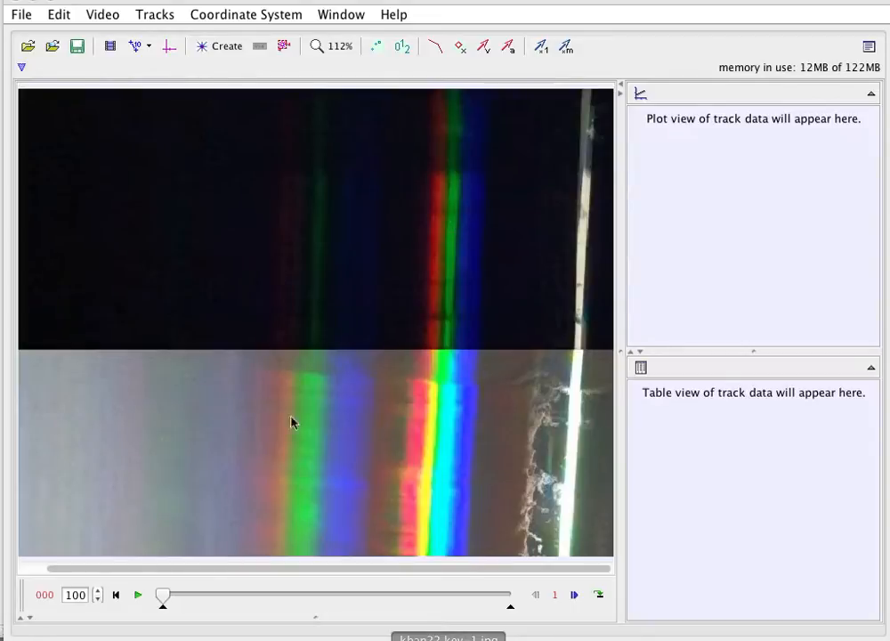
pyautogui.moveTo(356, 374)
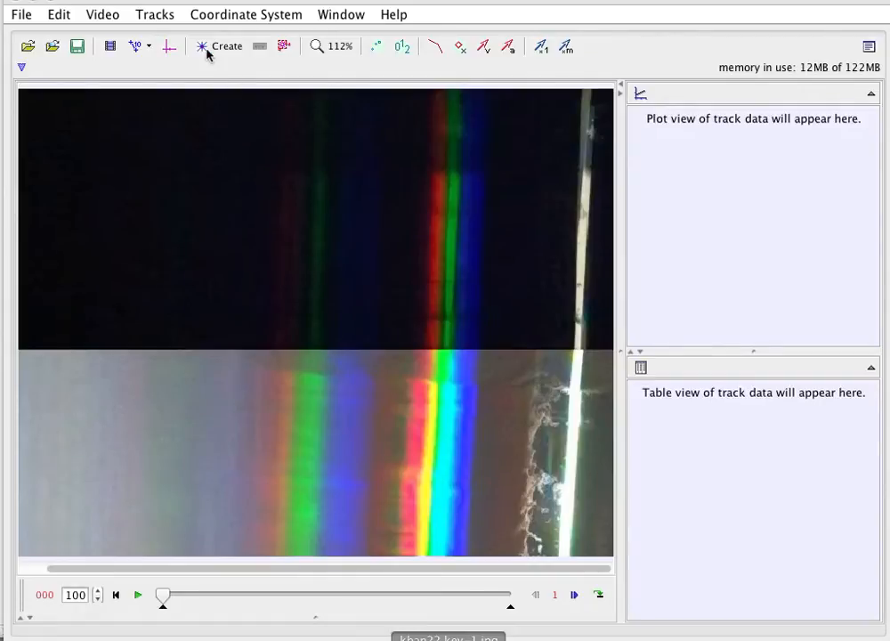
pyautogui.click(226, 47)
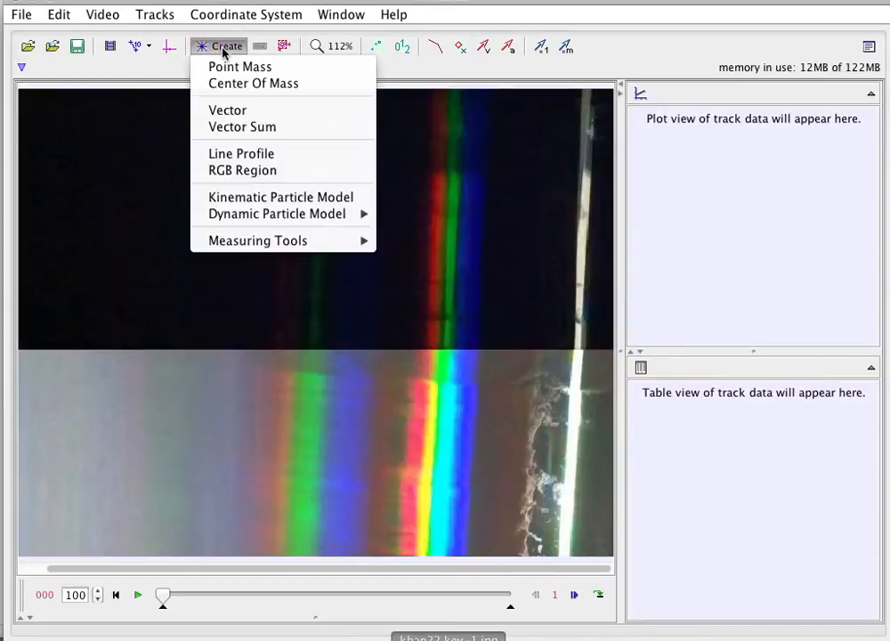
pyautogui.moveTo(253, 83)
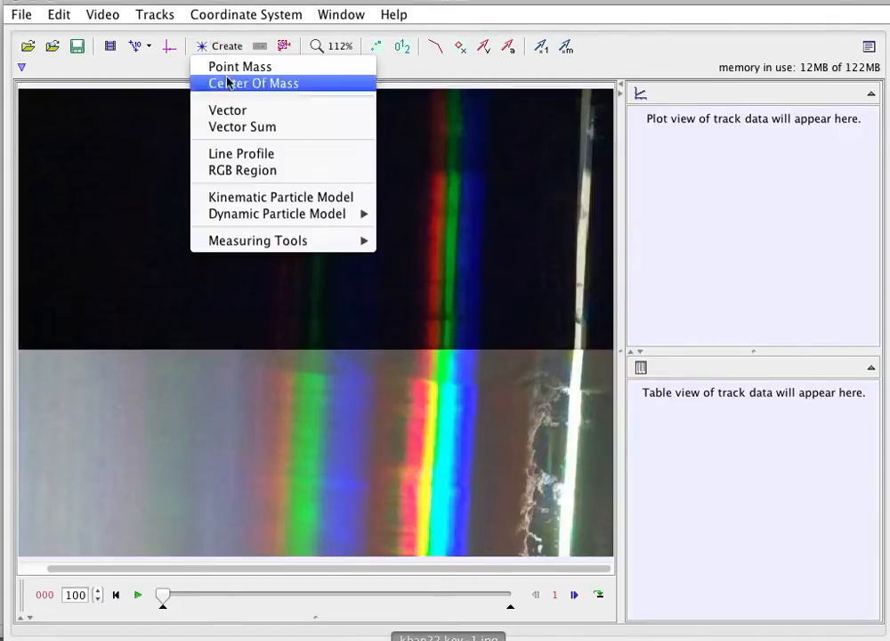
pyautogui.moveTo(240, 153)
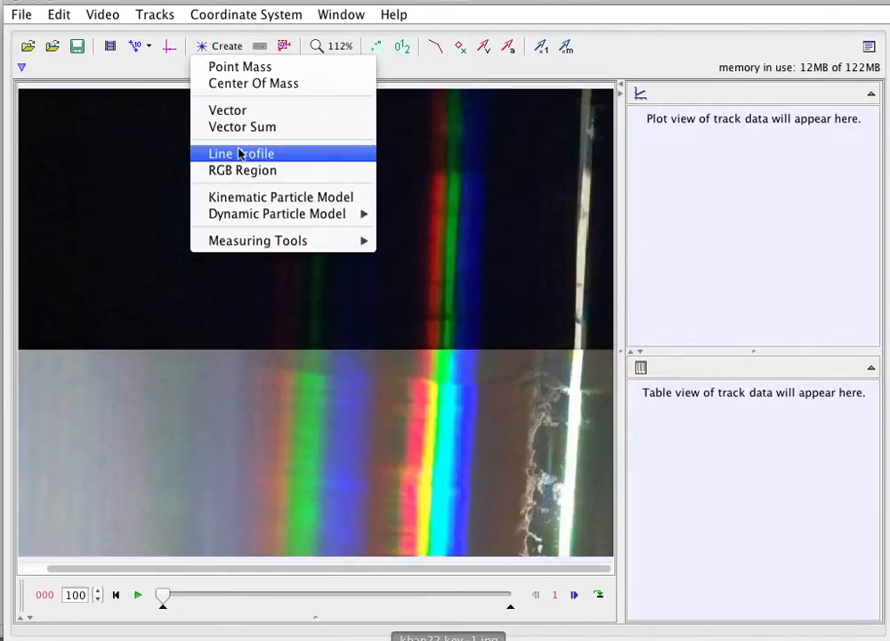
pyautogui.click(238, 153)
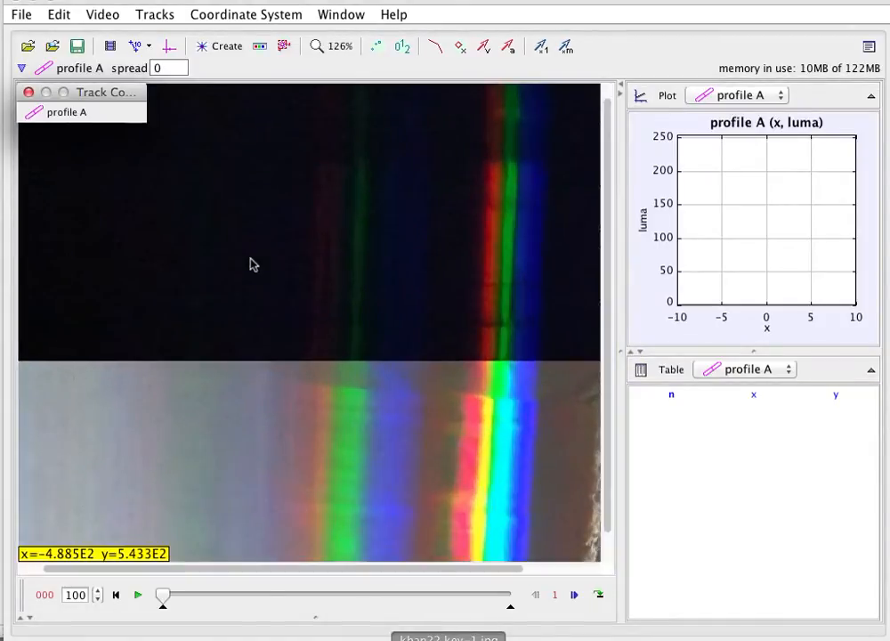
pyautogui.click(317, 46)
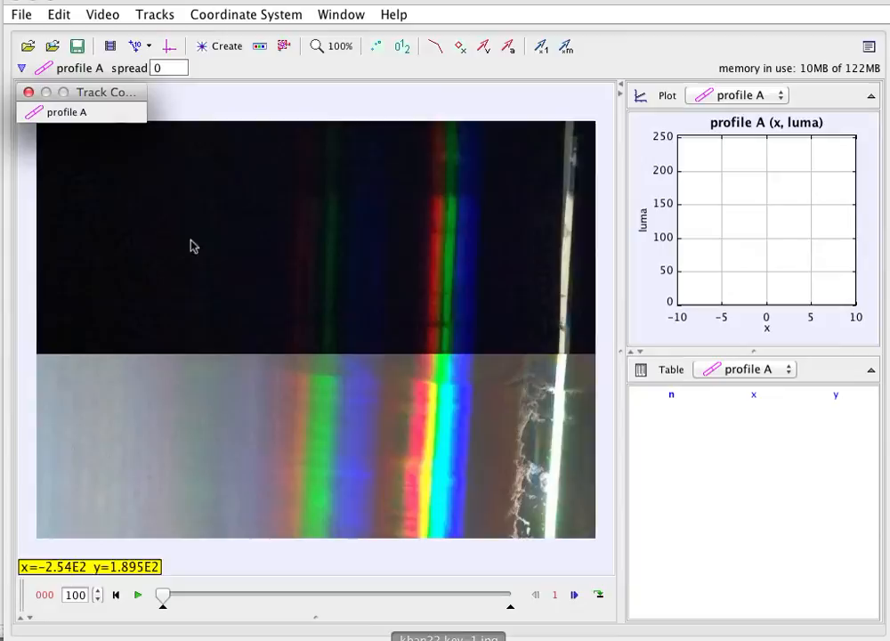
pyautogui.moveTo(177, 265)
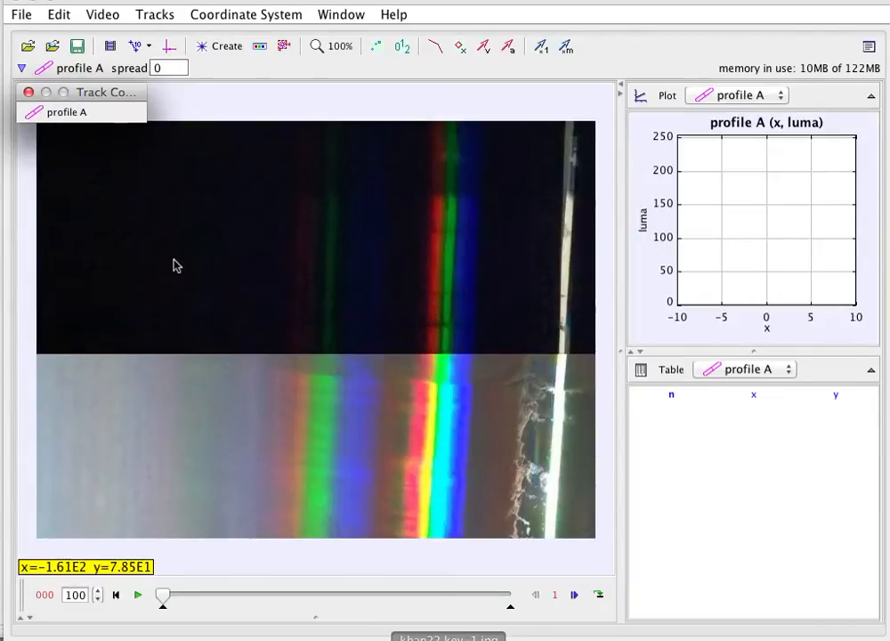
pyautogui.moveTo(528, 267)
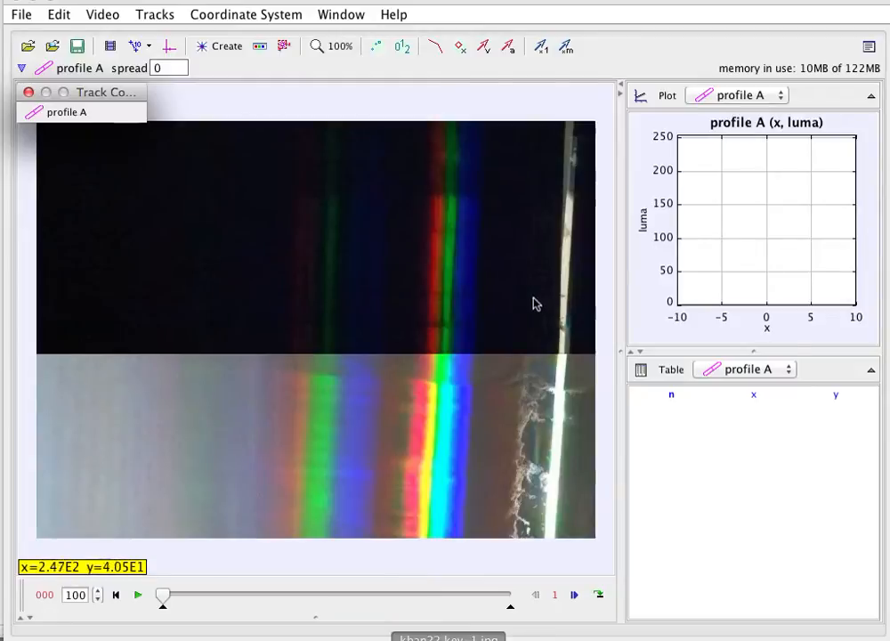
pyautogui.moveTo(560, 270)
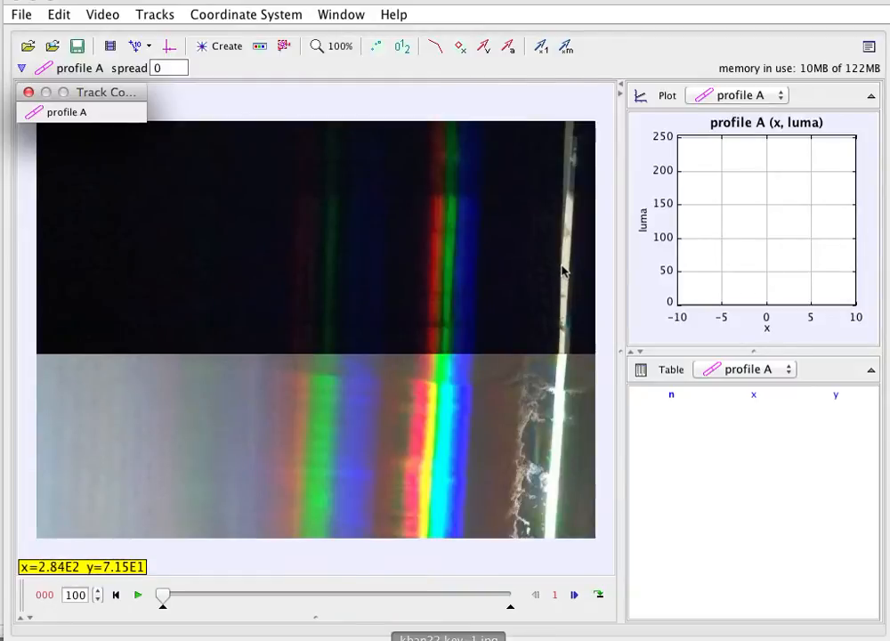
pyautogui.moveTo(146, 238)
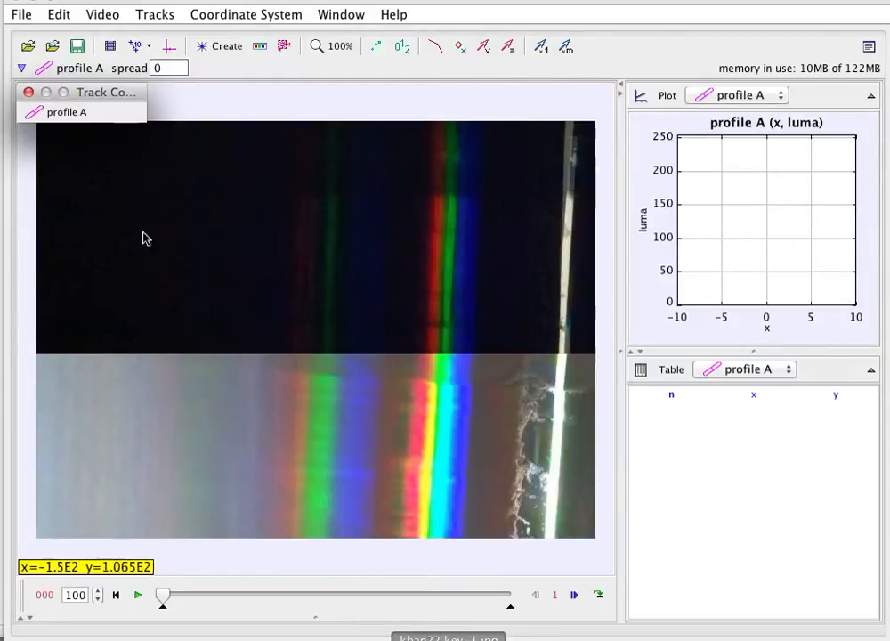
pyautogui.moveTo(559, 245)
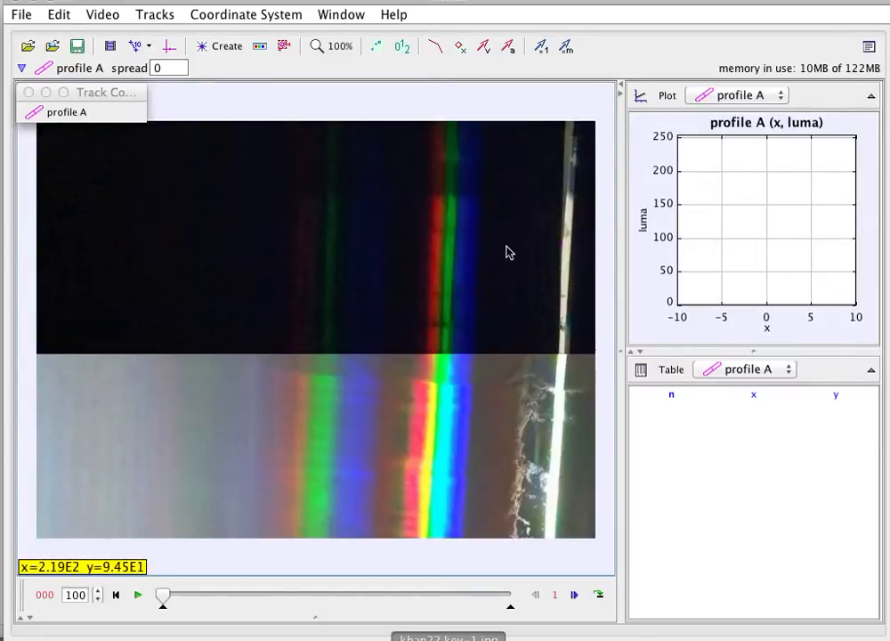
pyautogui.moveTo(271, 221)
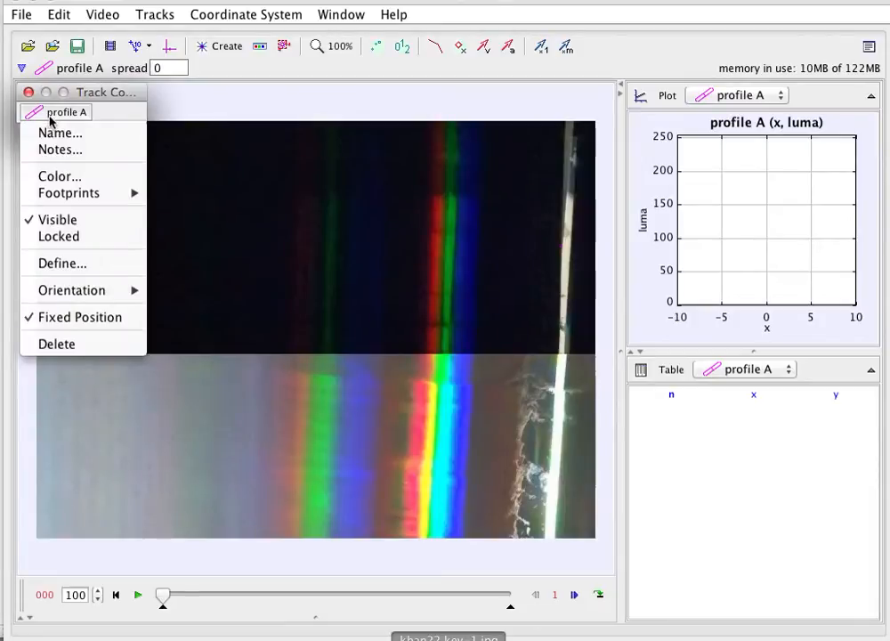
# Delete the old profile A and draw a fresh horizontal line profile across the upper spectrum.
pyautogui.click(57, 343)
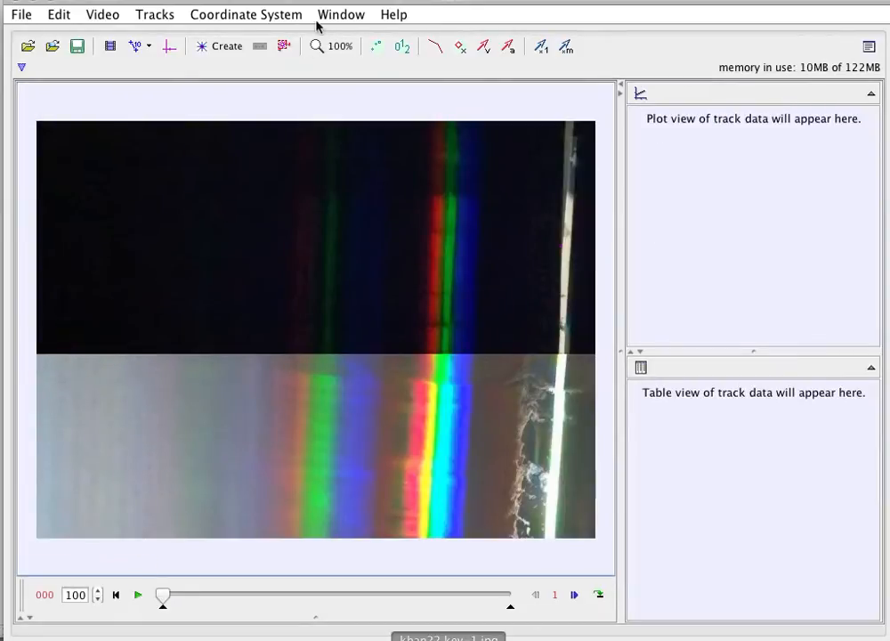
pyautogui.click(221, 46)
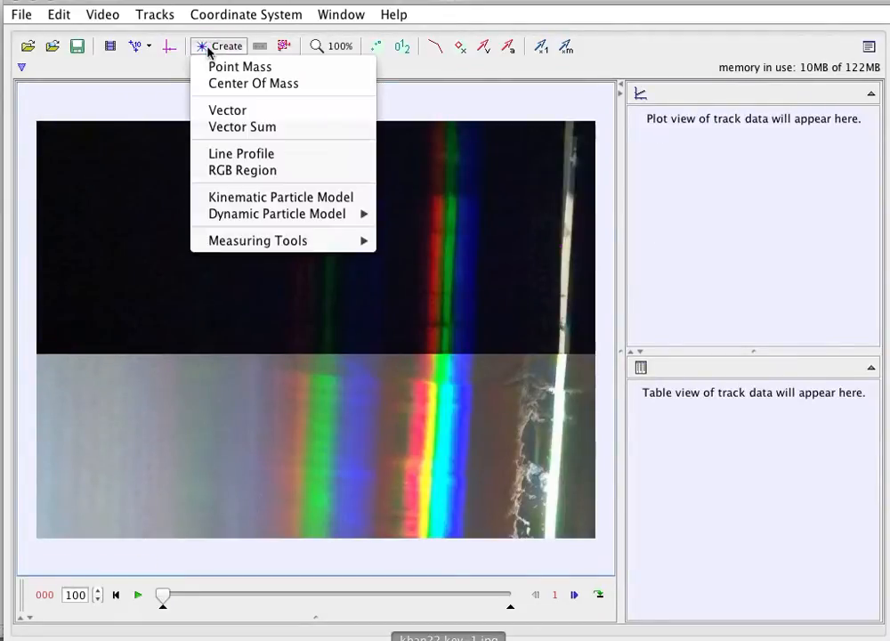
pyautogui.click(240, 153)
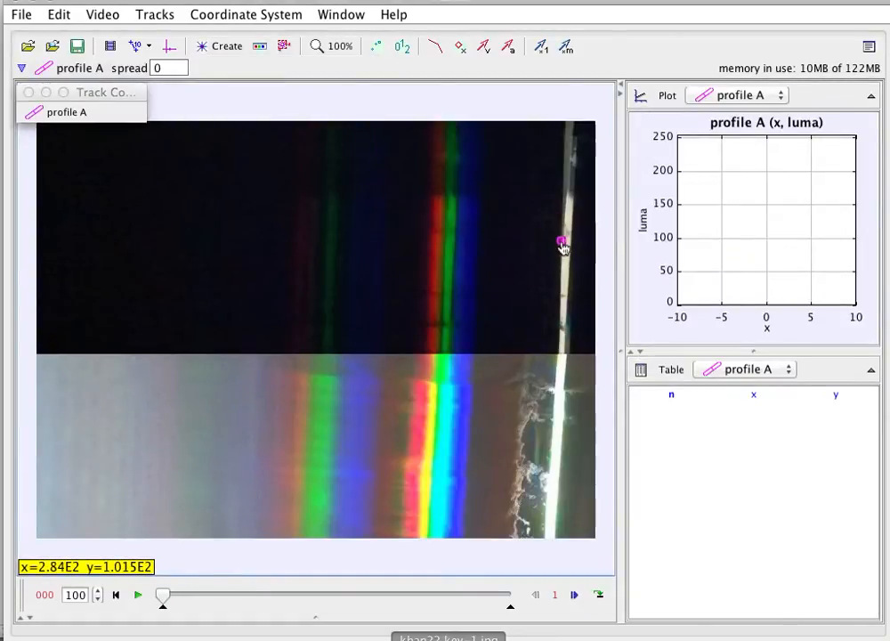
pyautogui.moveTo(561, 242); pyautogui.dragTo(205, 242)
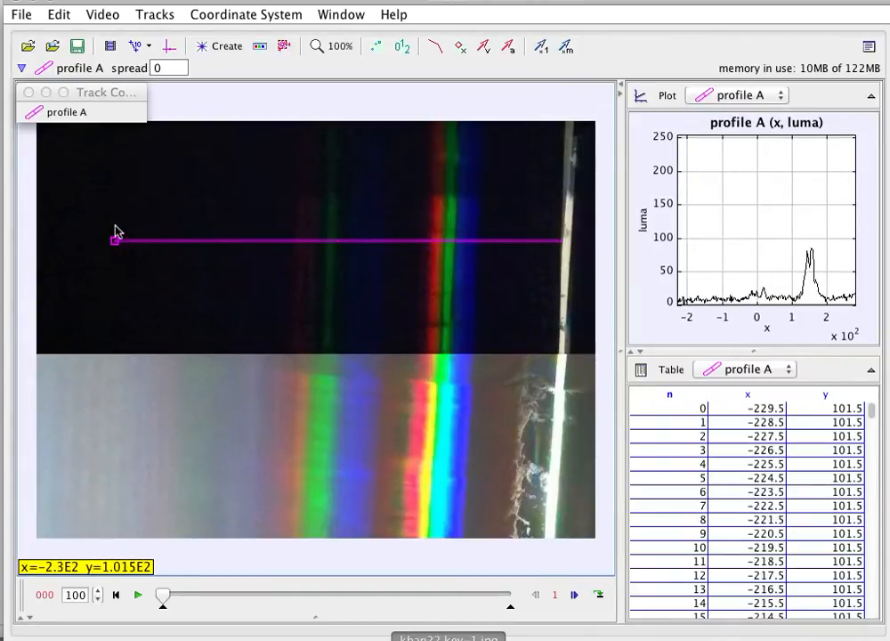
pyautogui.moveTo(712, 197)
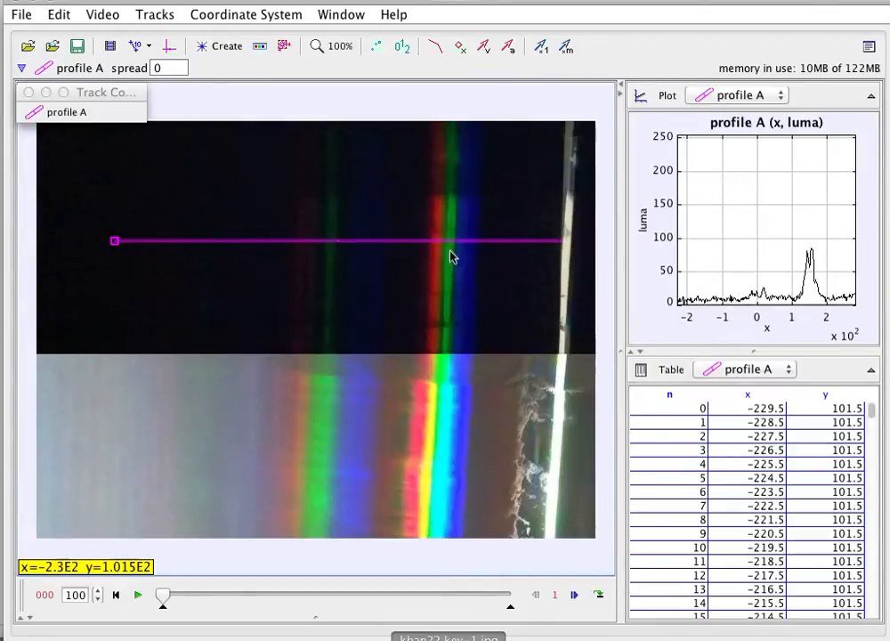
pyautogui.moveTo(470, 234)
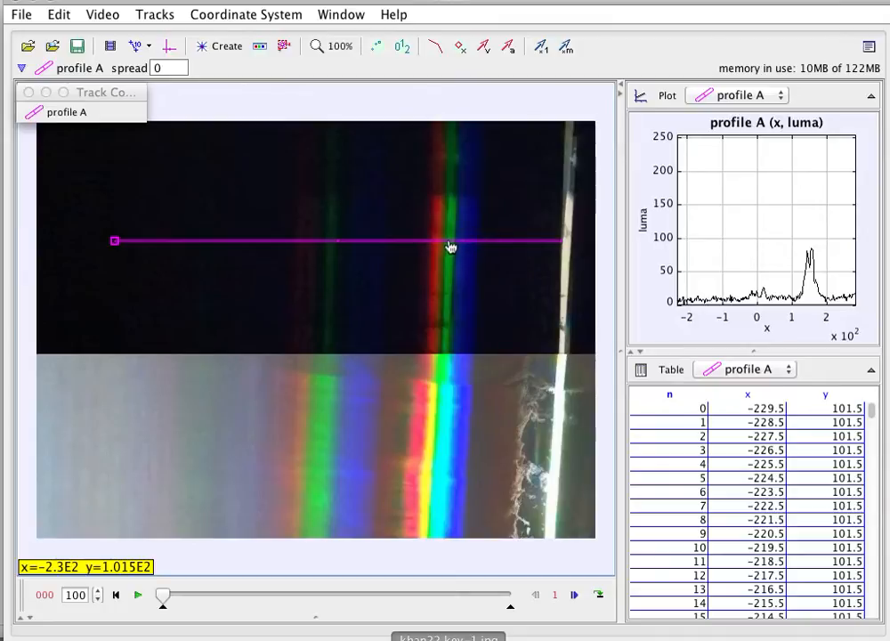
pyautogui.moveTo(442, 252)
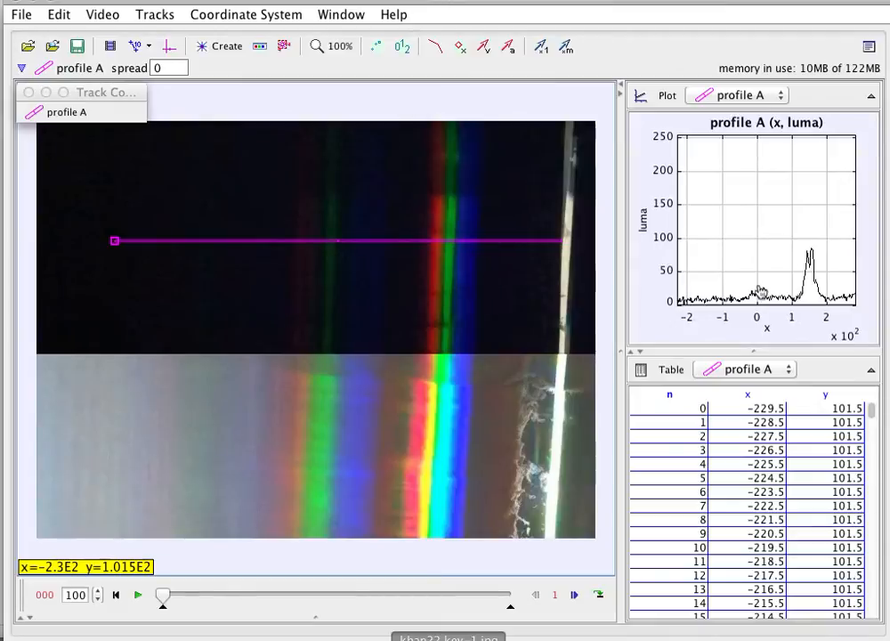
pyautogui.moveTo(827, 283)
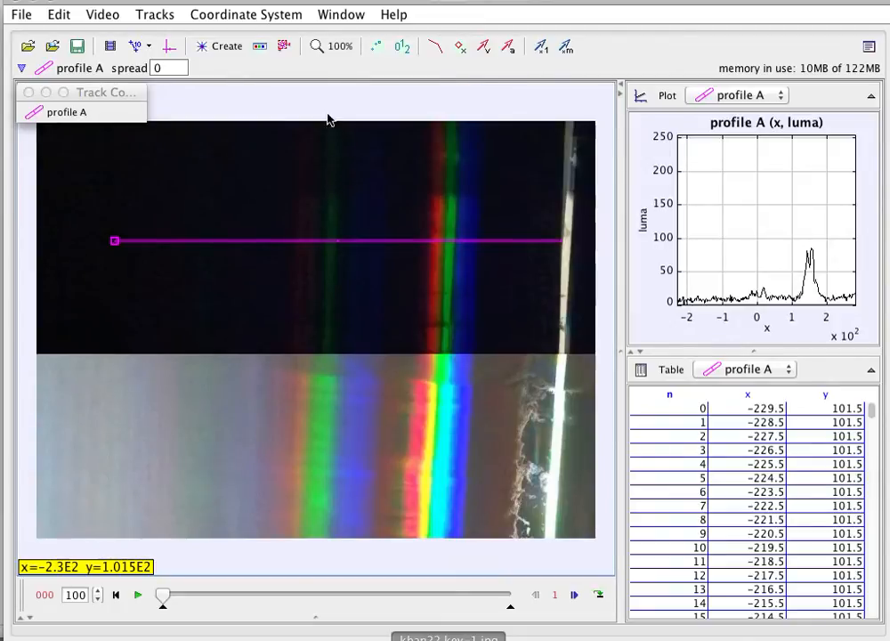
# Begin creating line profile B across the lower spectrum image.
pyautogui.click(224, 47)
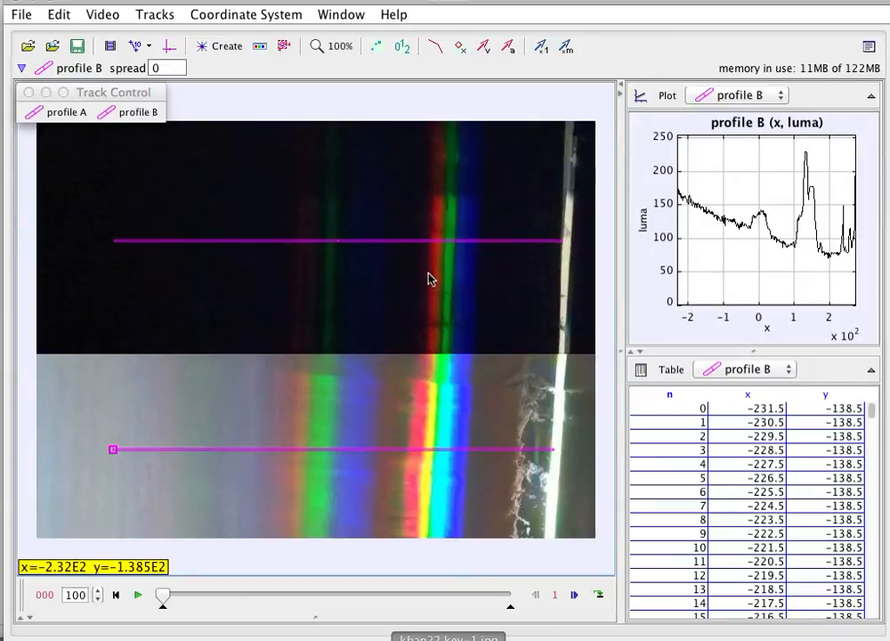
pyautogui.moveTo(52, 436)
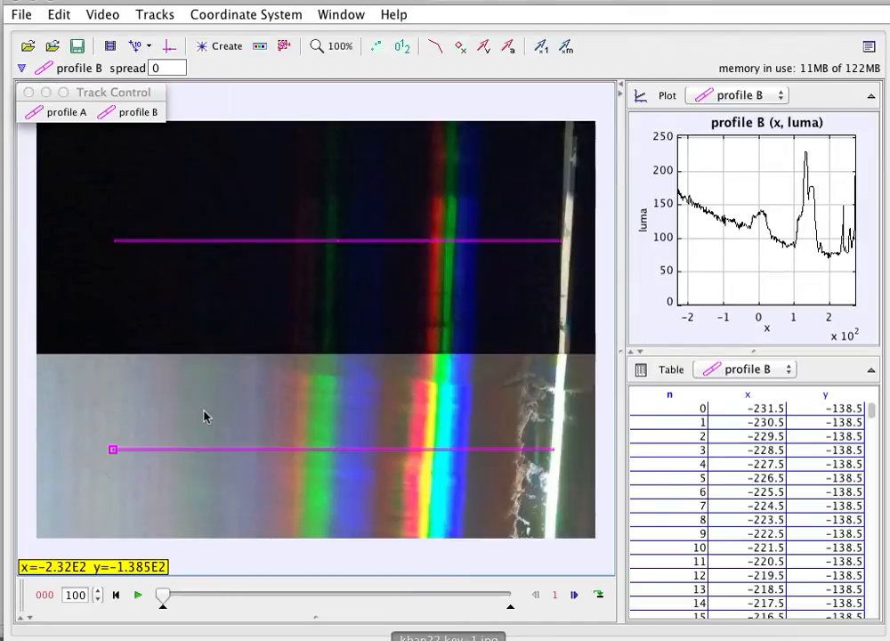
pyautogui.moveTo(447, 425)
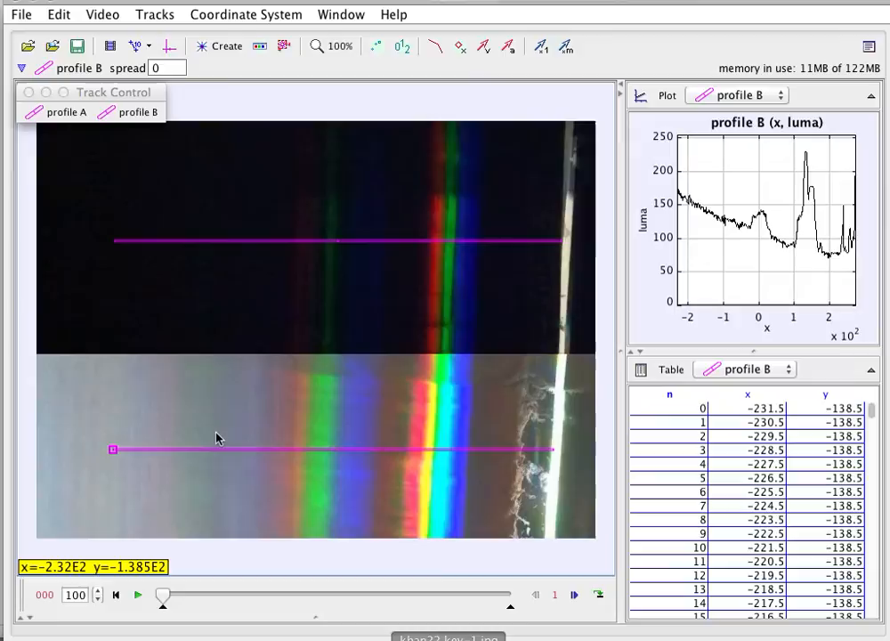
pyautogui.moveTo(363, 432)
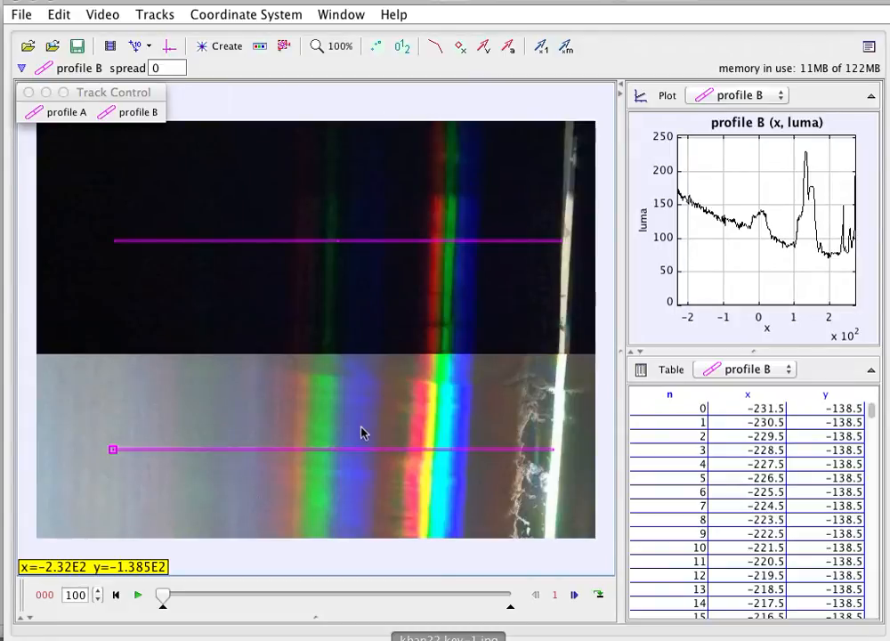
pyautogui.moveTo(463, 416)
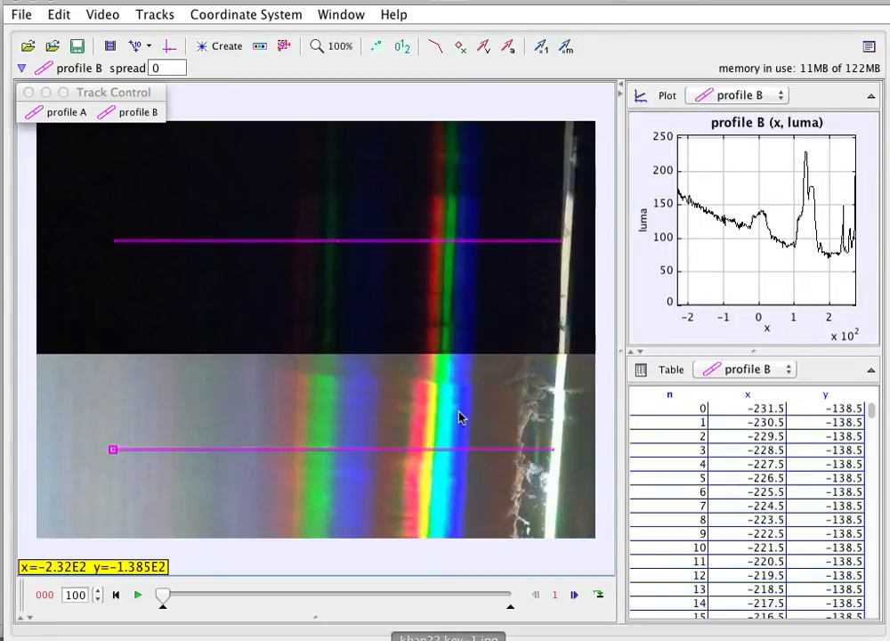
pyautogui.moveTo(568, 460)
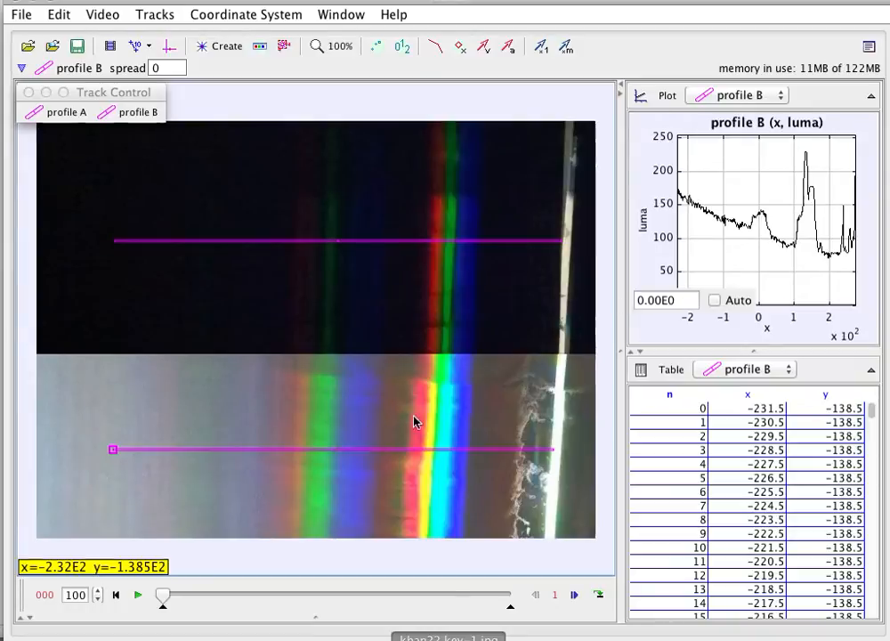
pyautogui.moveTo(306, 253)
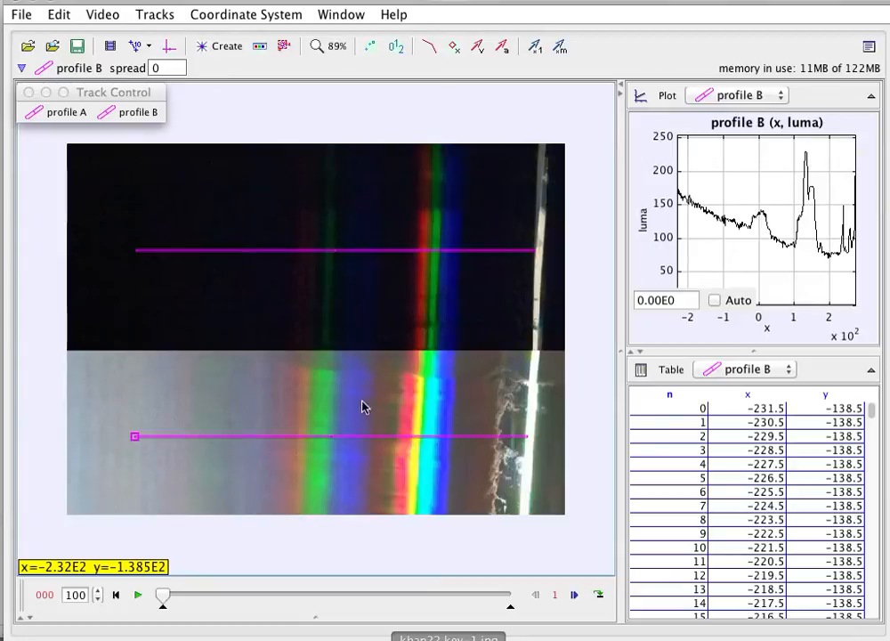
pyautogui.moveTo(477, 417)
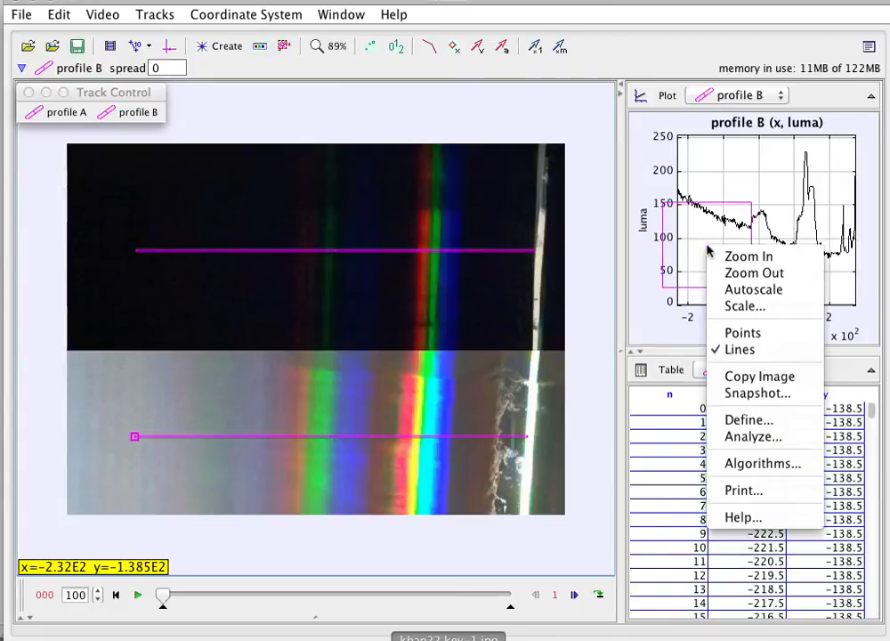
pyautogui.click(753, 436)
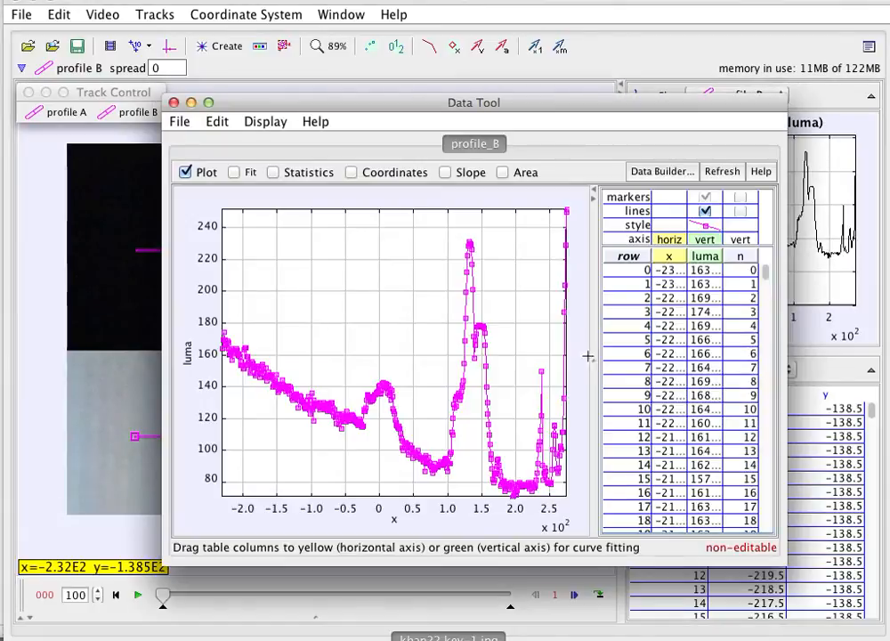
pyautogui.moveTo(472, 256)
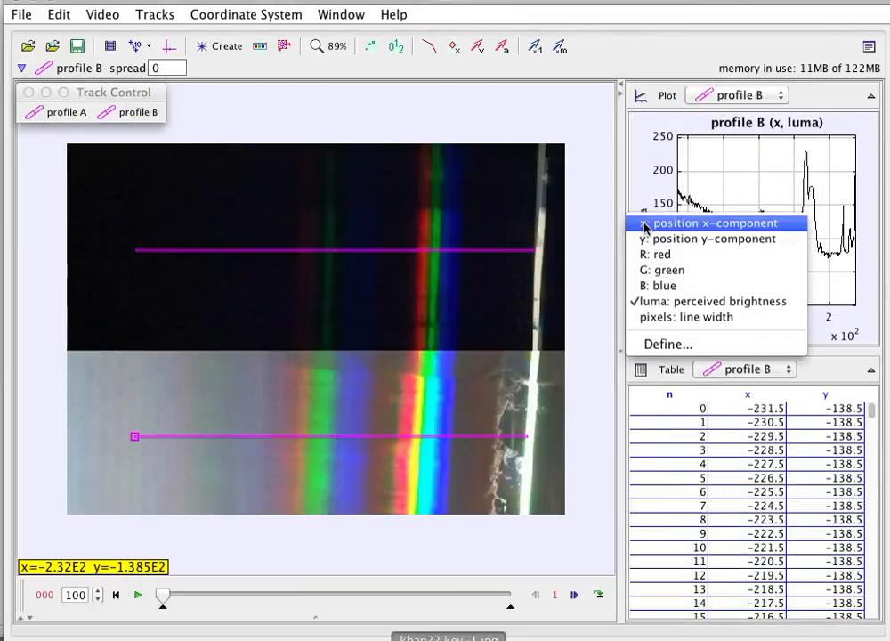
pyautogui.moveTo(655, 254)
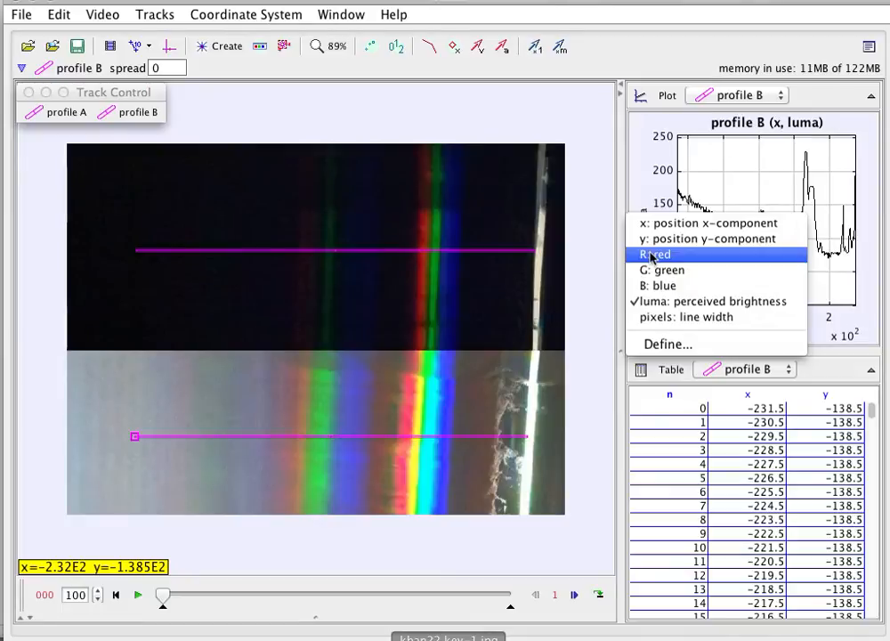
pyautogui.click(655, 254)
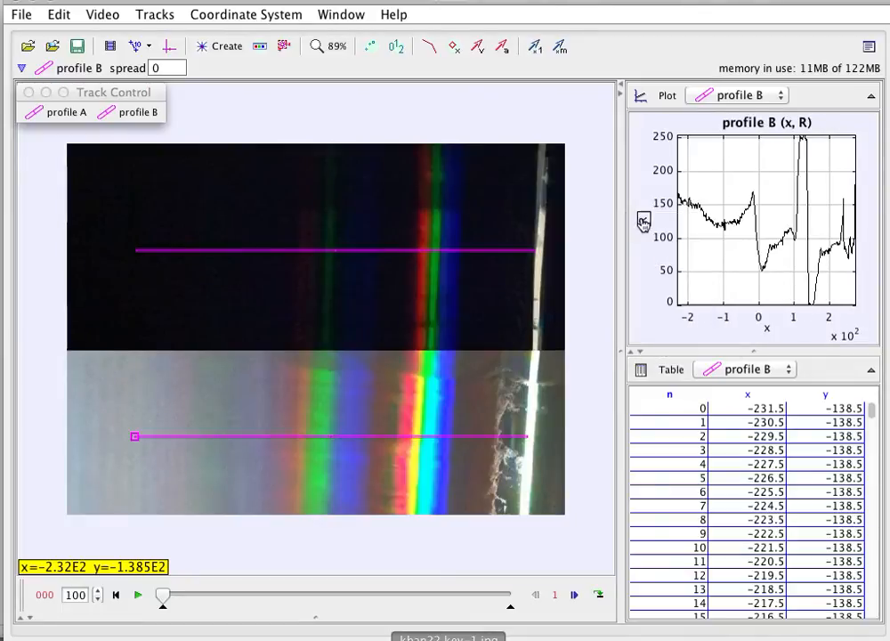
pyautogui.click(644, 220)
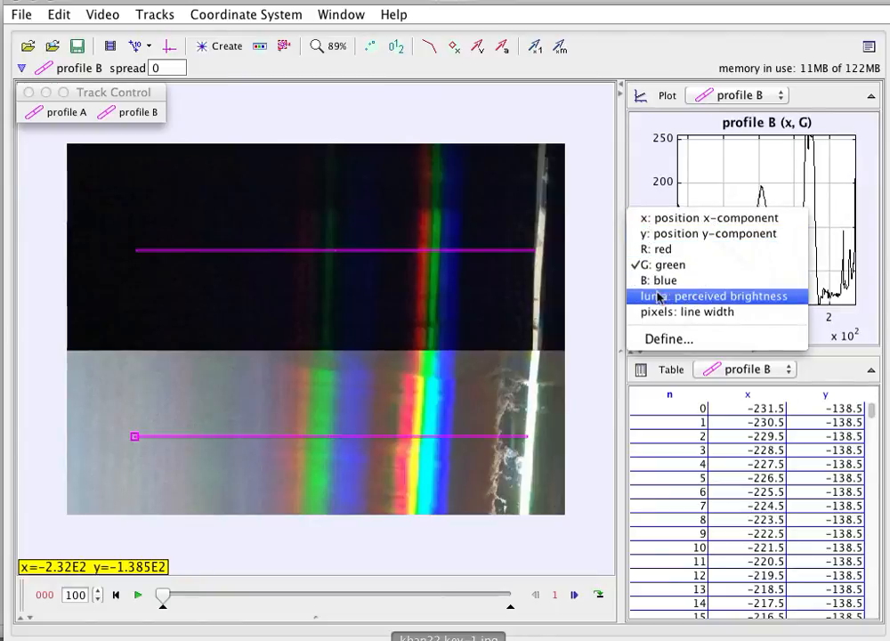
pyautogui.moveTo(685, 312)
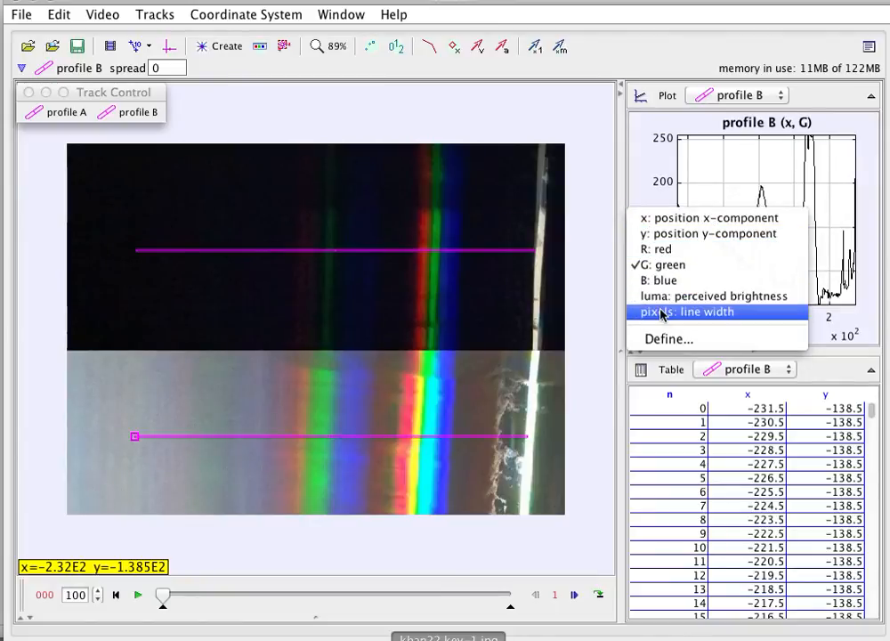
pyautogui.click(683, 312)
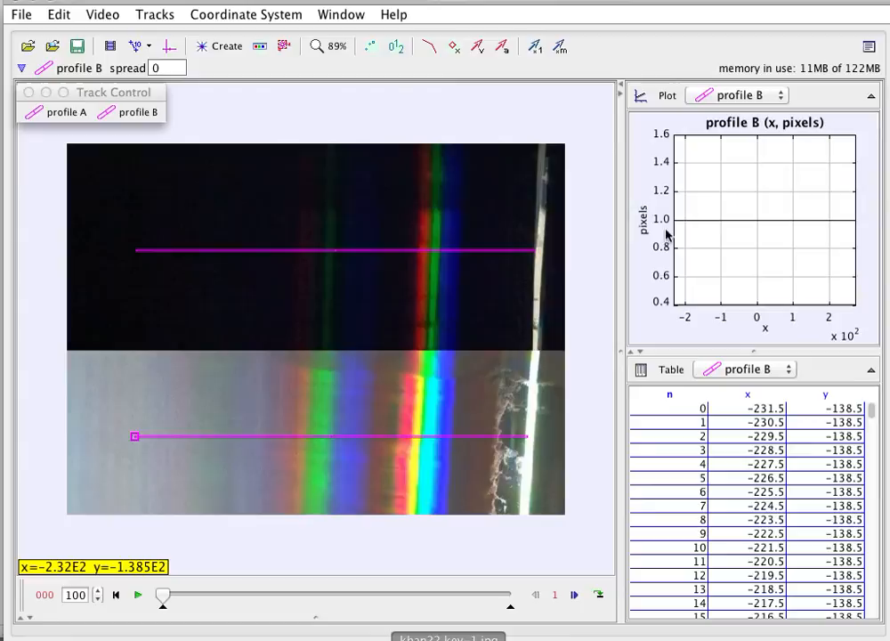
pyautogui.click(783, 96)
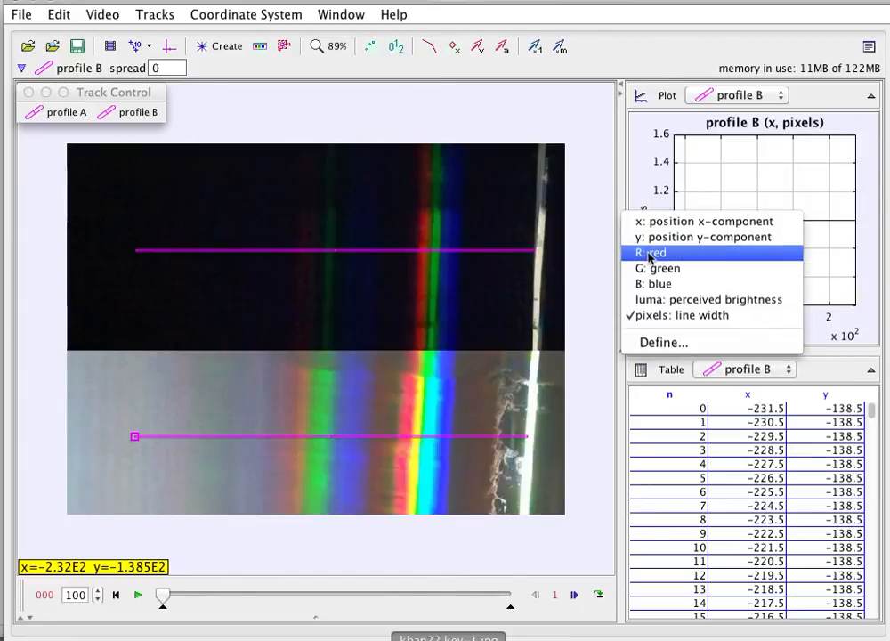
pyautogui.click(704, 299)
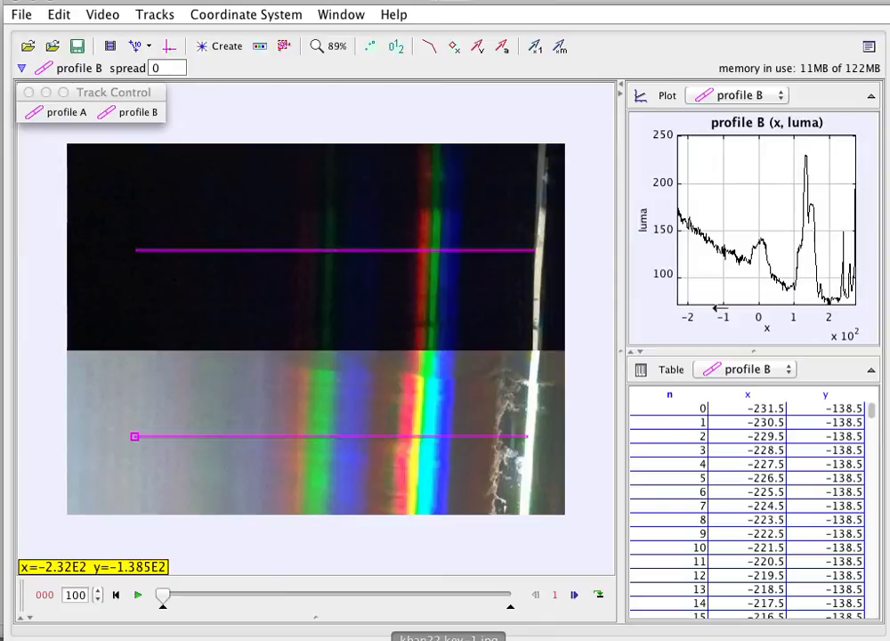
pyautogui.moveTo(463, 258)
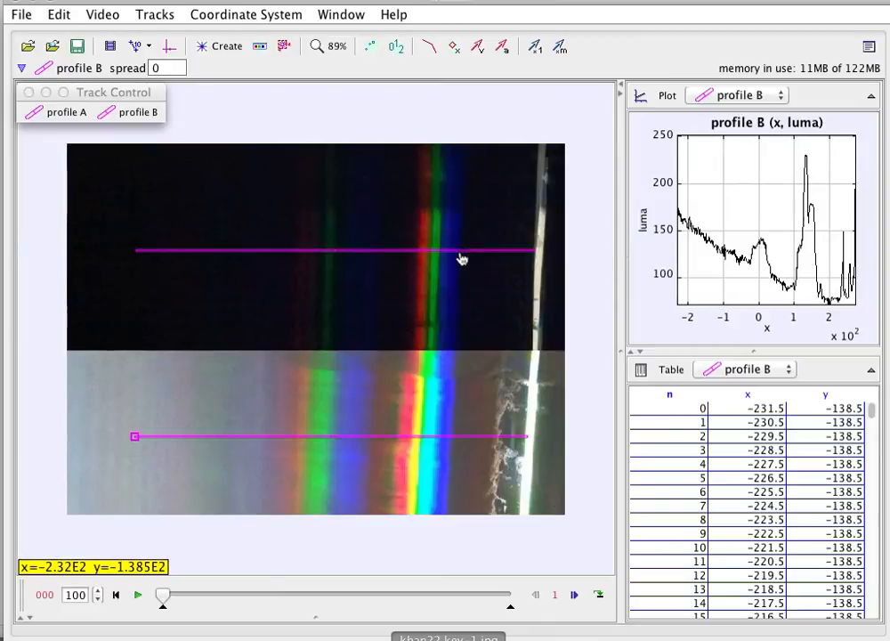
# Show the coordinate axes on the video and create new calibration stick A.
pyautogui.click(662, 288)
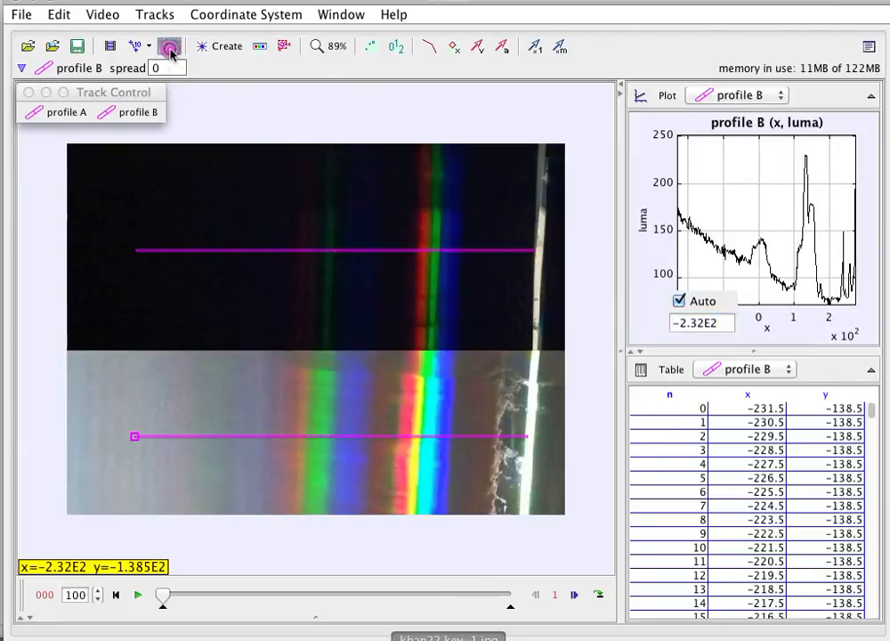
pyautogui.click(171, 46)
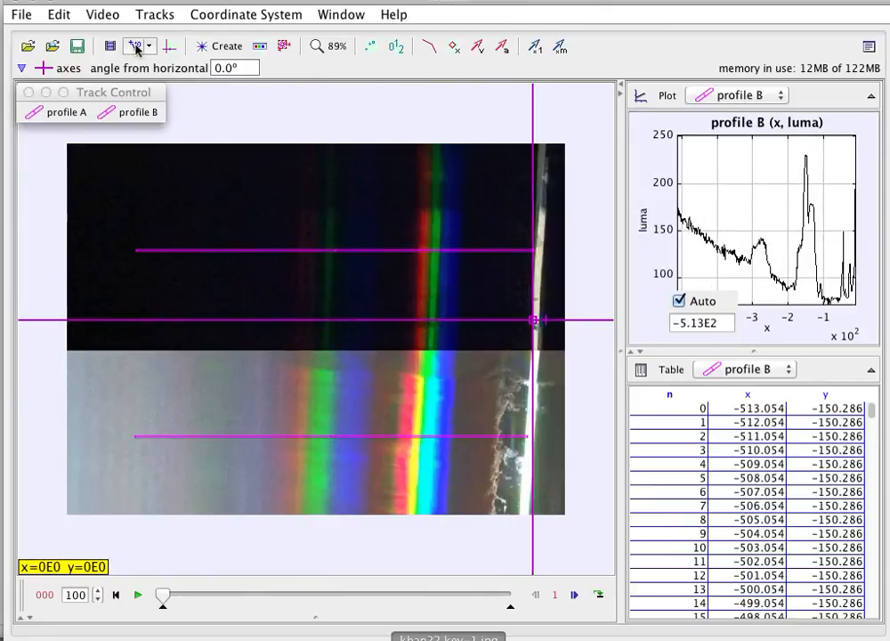
pyautogui.click(151, 67)
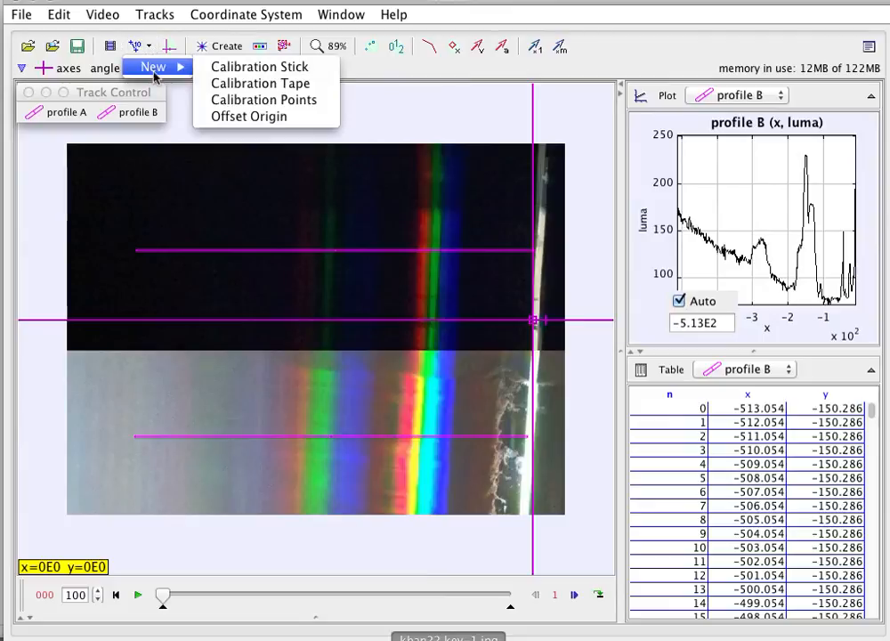
pyautogui.click(258, 66)
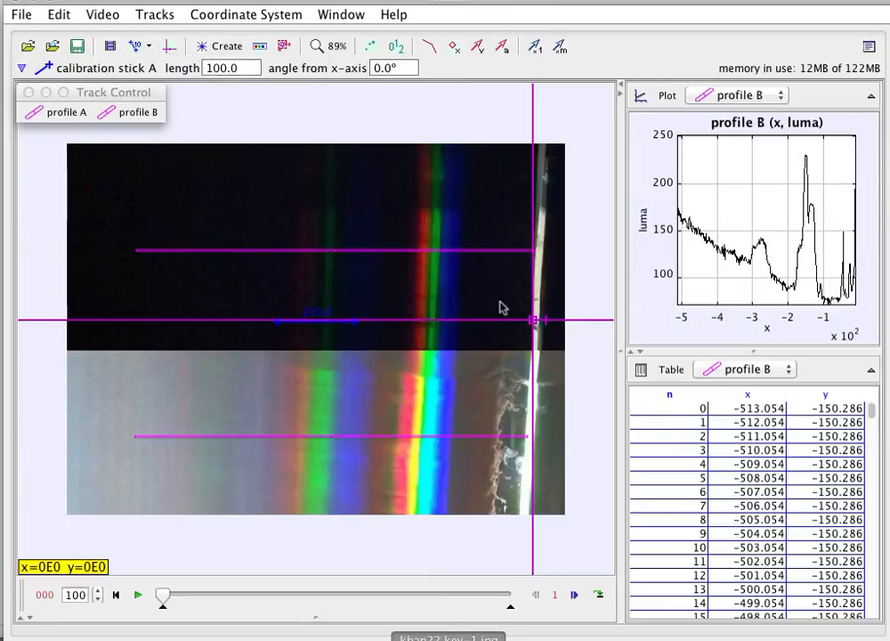
pyautogui.moveTo(331, 329)
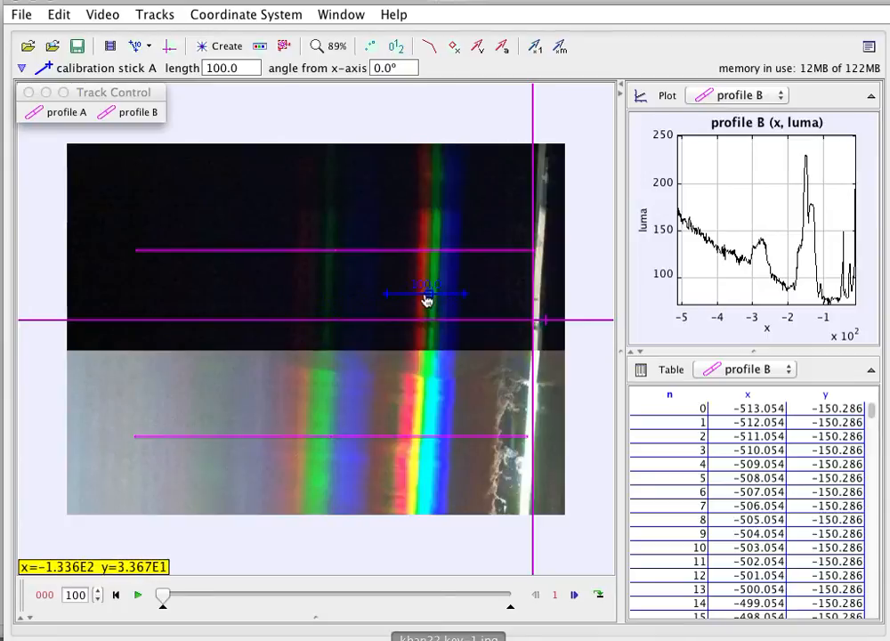
pyautogui.moveTo(388, 299)
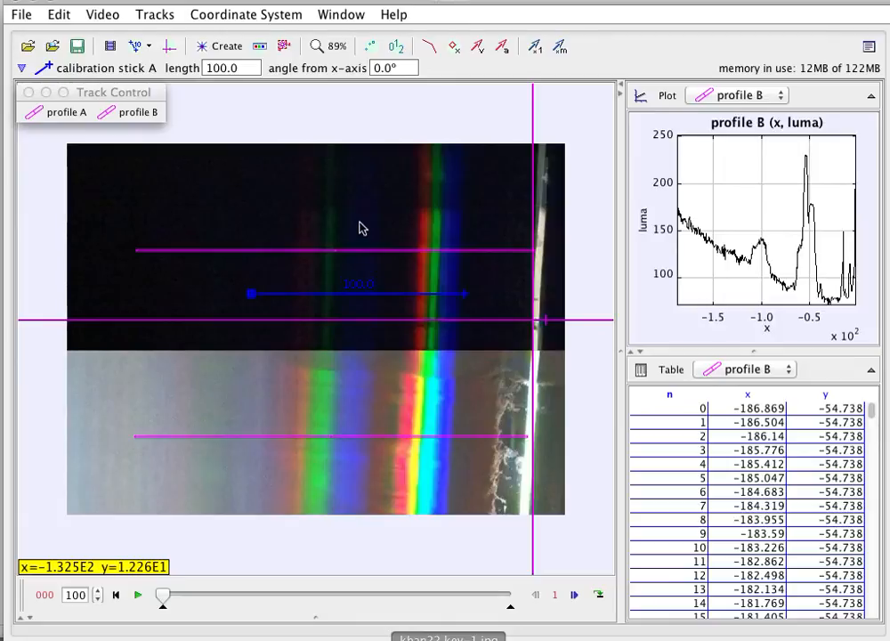
pyautogui.moveTo(430, 256)
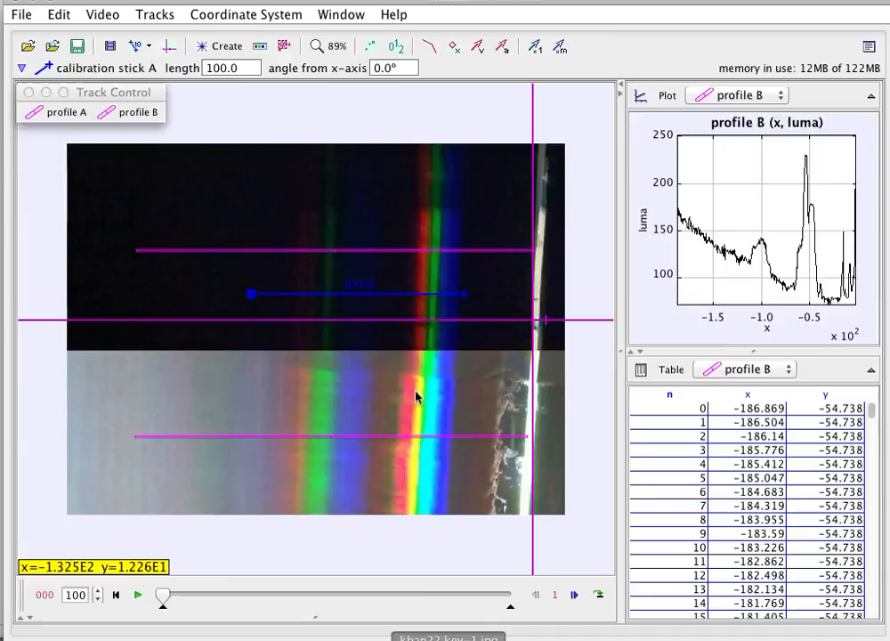
pyautogui.moveTo(424, 402)
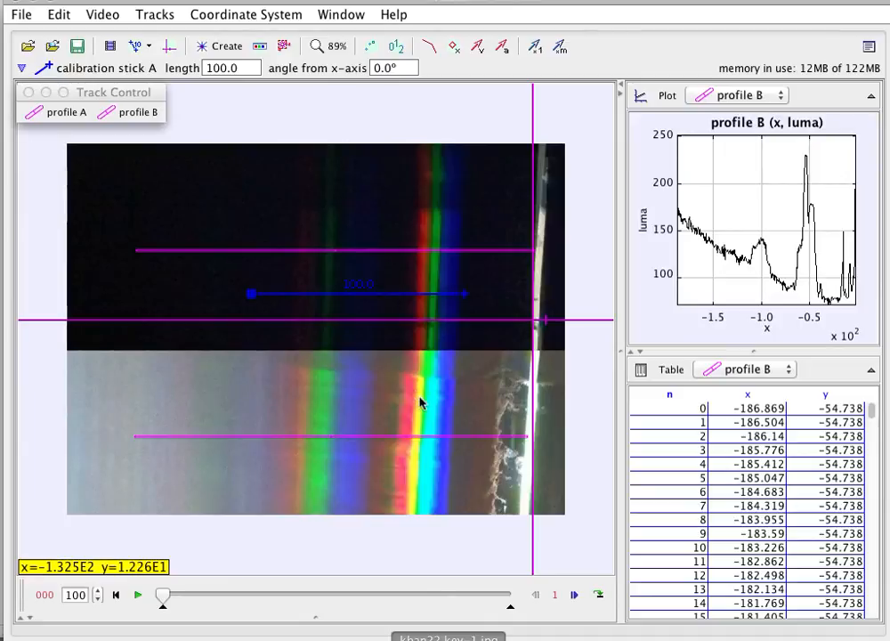
pyautogui.moveTo(434, 394)
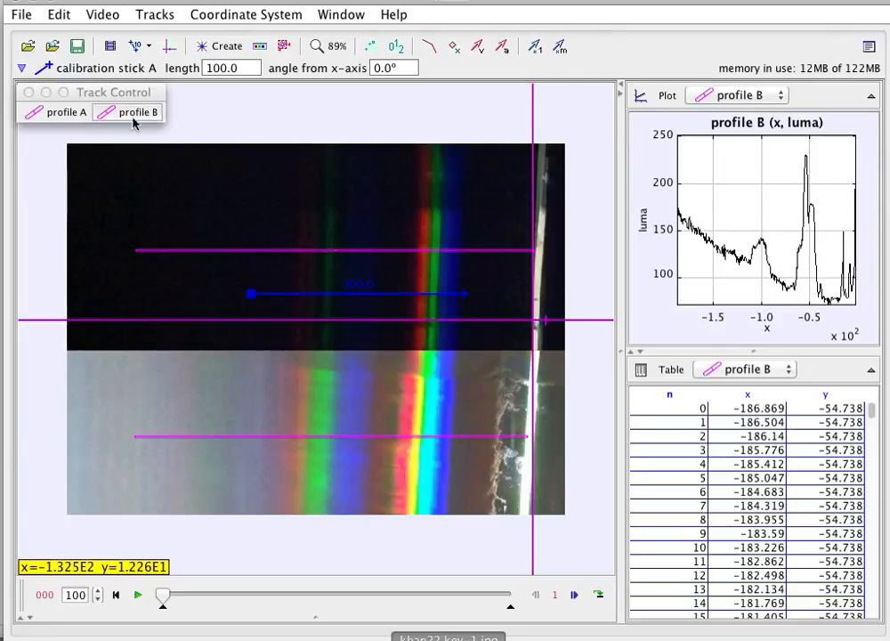
pyautogui.moveTo(431, 378)
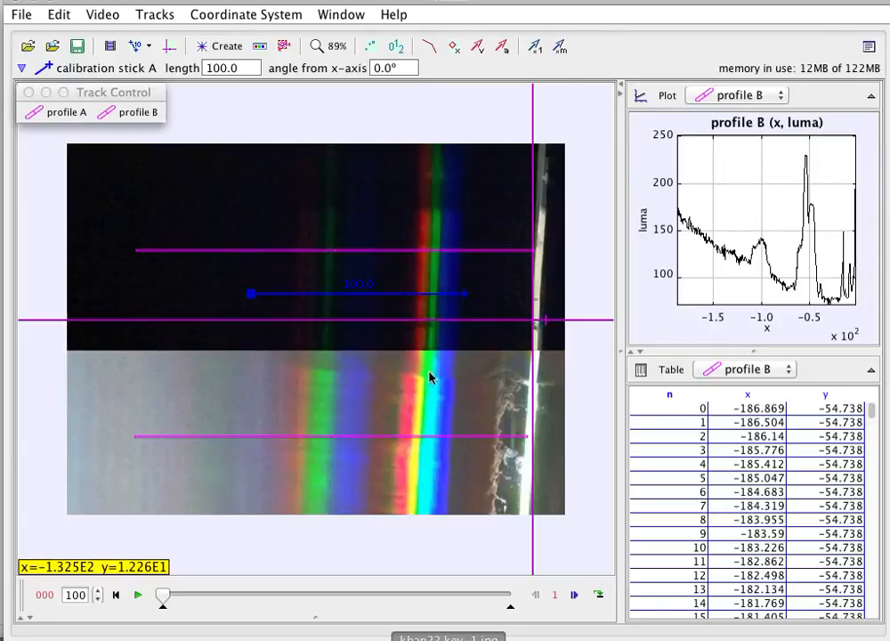
pyautogui.moveTo(395, 432)
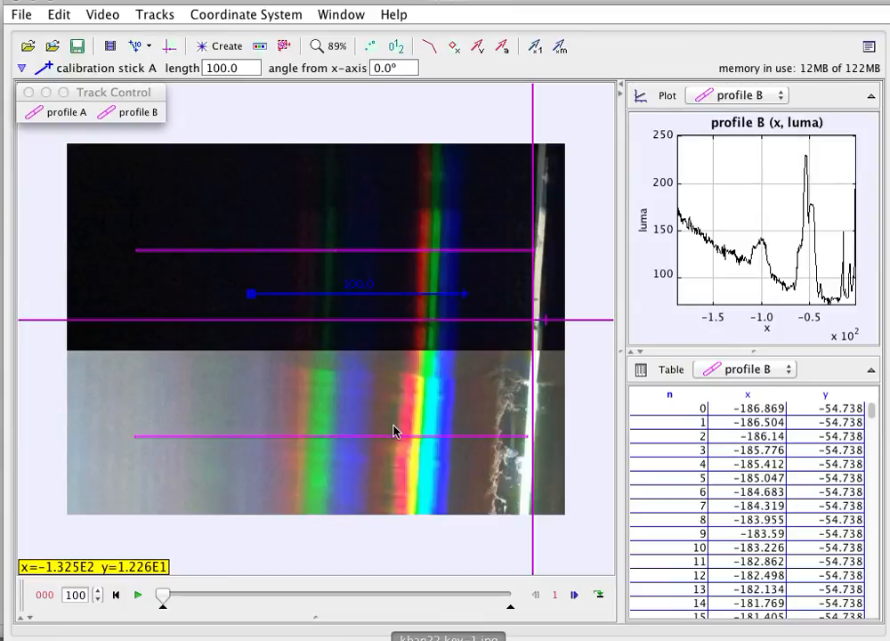
pyautogui.moveTo(395, 435)
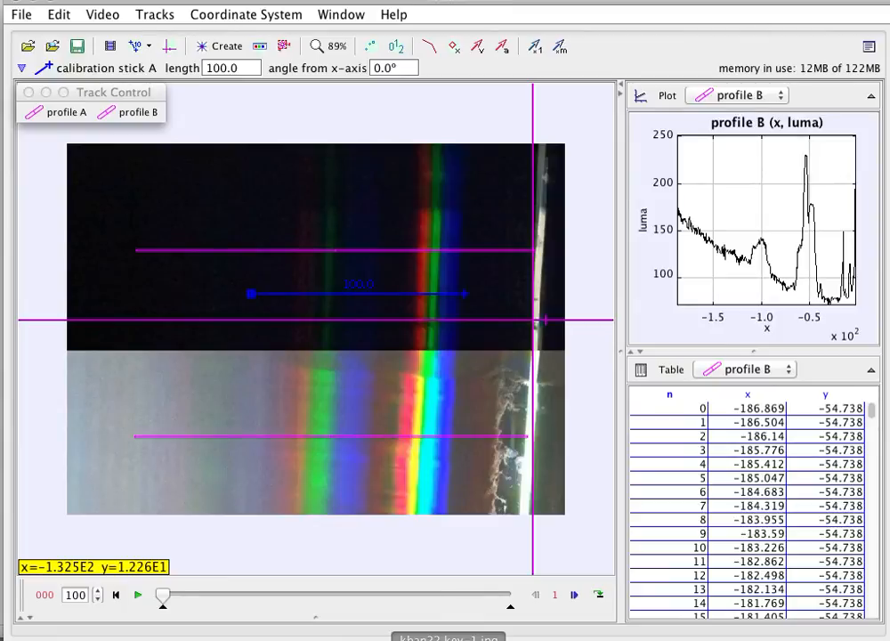